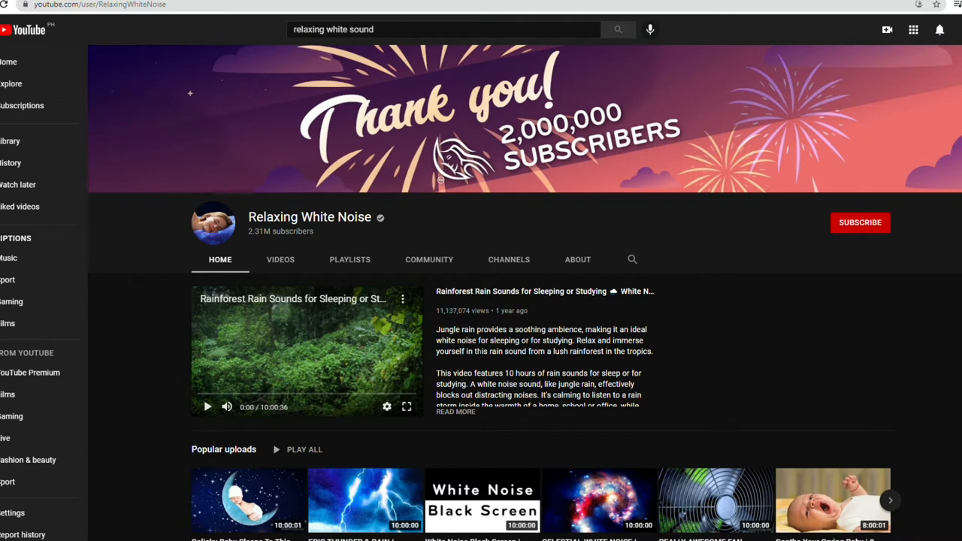
{"action": "mouse_move", "coordinate": [347, 240]}
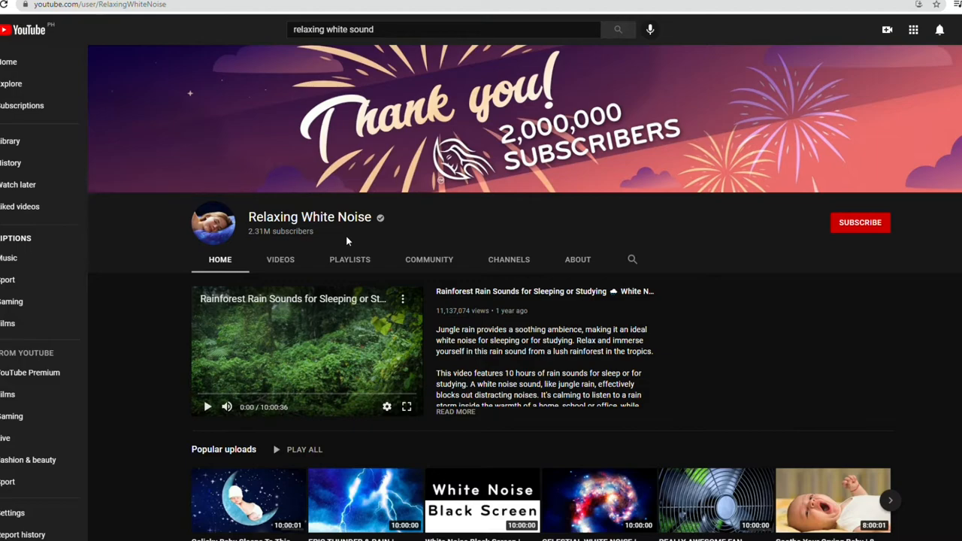
{"action": "mouse_move", "coordinate": [339, 241]}
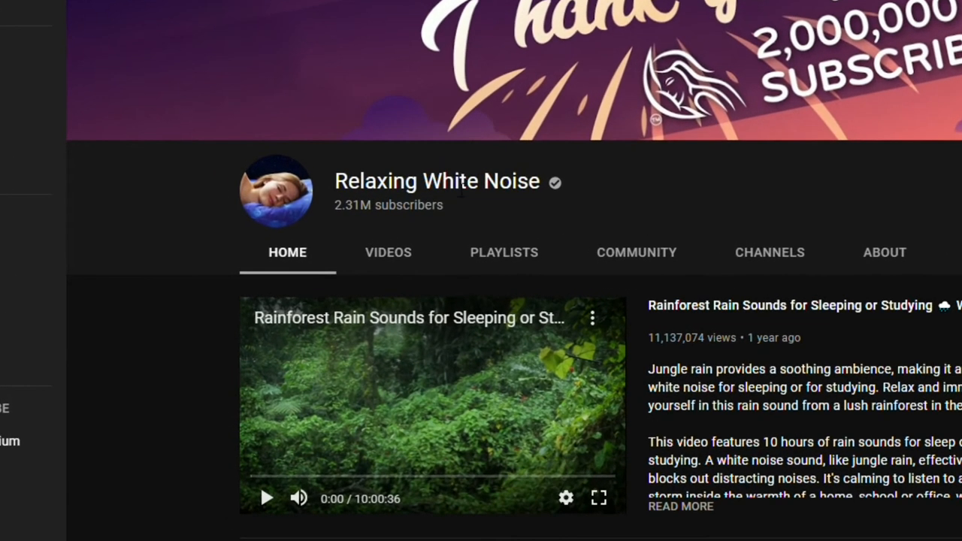
{"action": "mouse_move", "coordinate": [327, 203]}
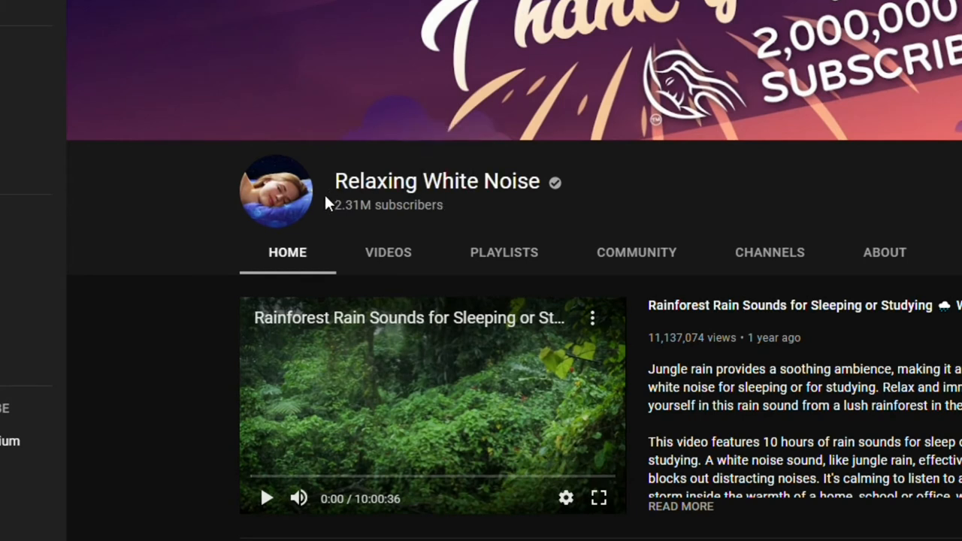
{"action": "mouse_move", "coordinate": [334, 211]}
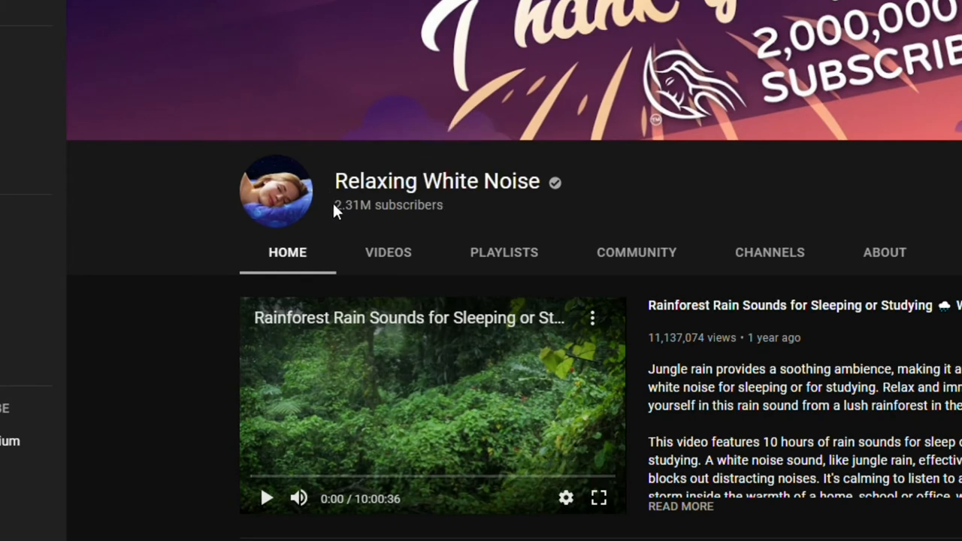
Step: Browse the Relaxing White Noise uploads grid until 'Black Screen Waterfall Sounds for Sleeping' plays
{"action": "double_click", "coordinate": [388, 204]}
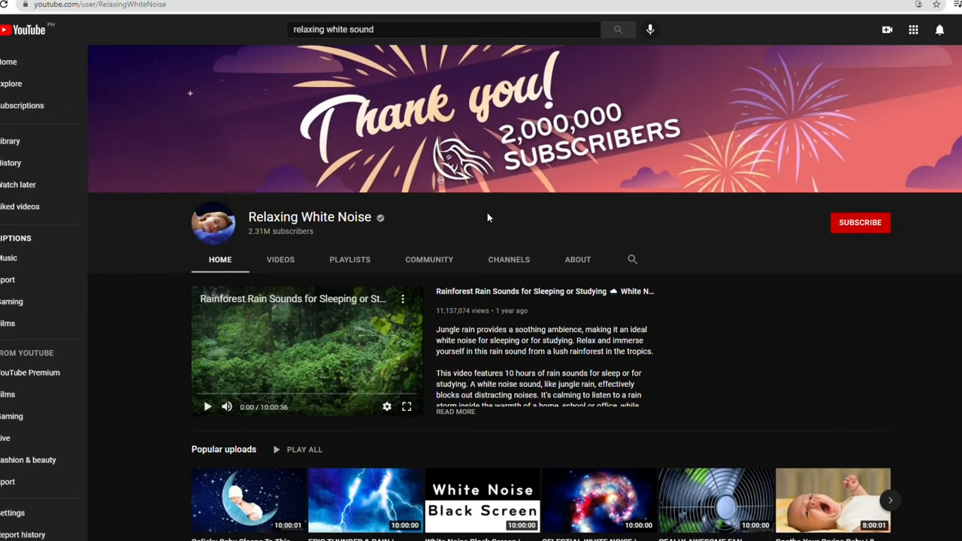
{"action": "scroll", "scroll_direction": "down", "scroll_amount": 3}
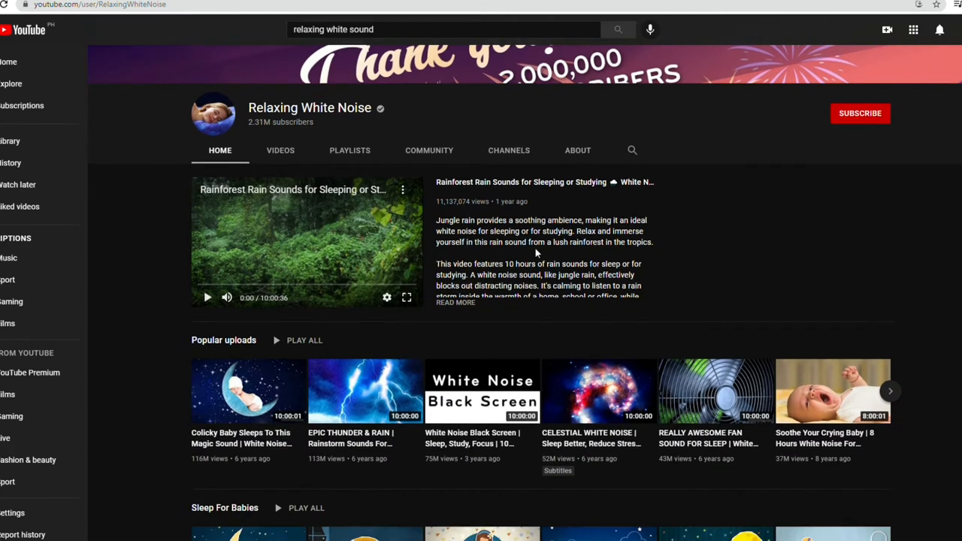
{"action": "scroll", "scroll_direction": "down", "scroll_amount": 3}
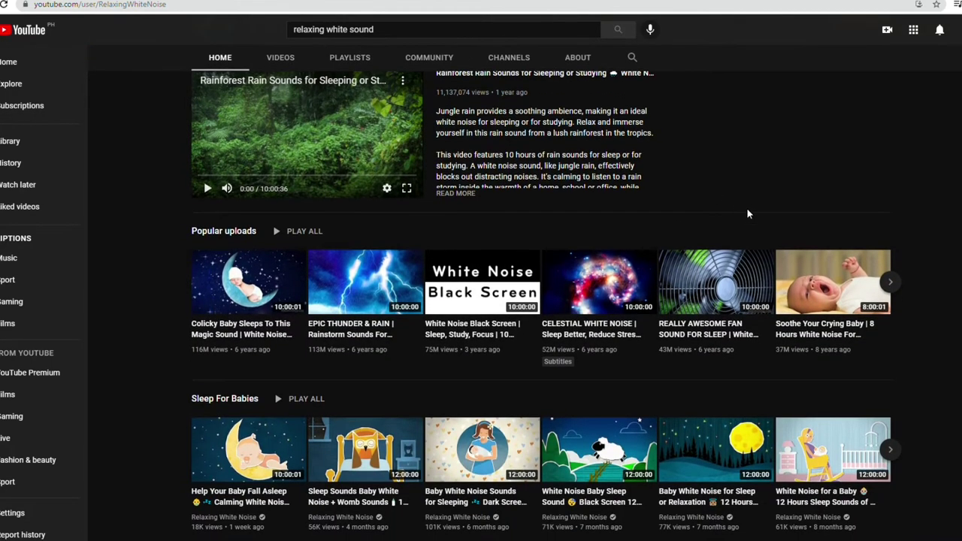
{"action": "scroll", "scroll_direction": "down", "scroll_amount": 3}
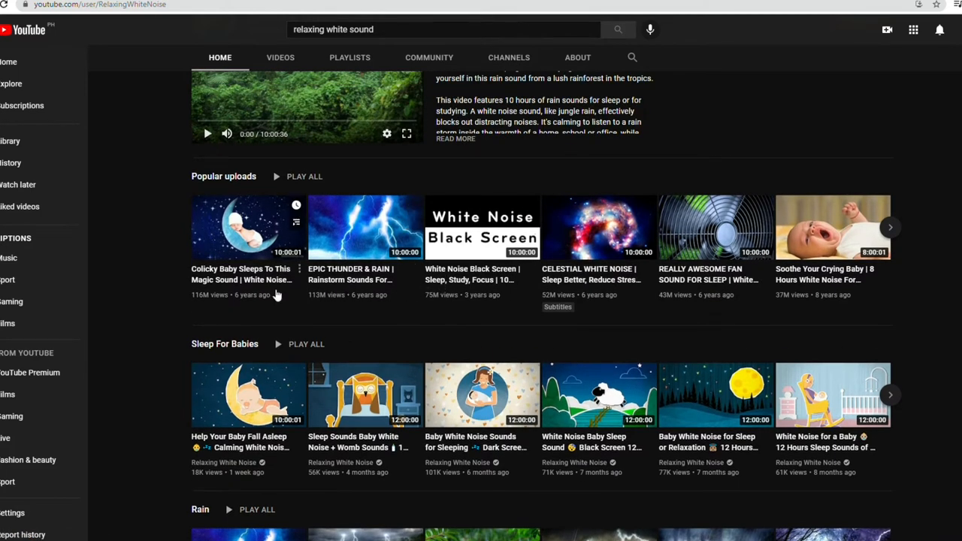
{"action": "mouse_move", "coordinate": [378, 269]}
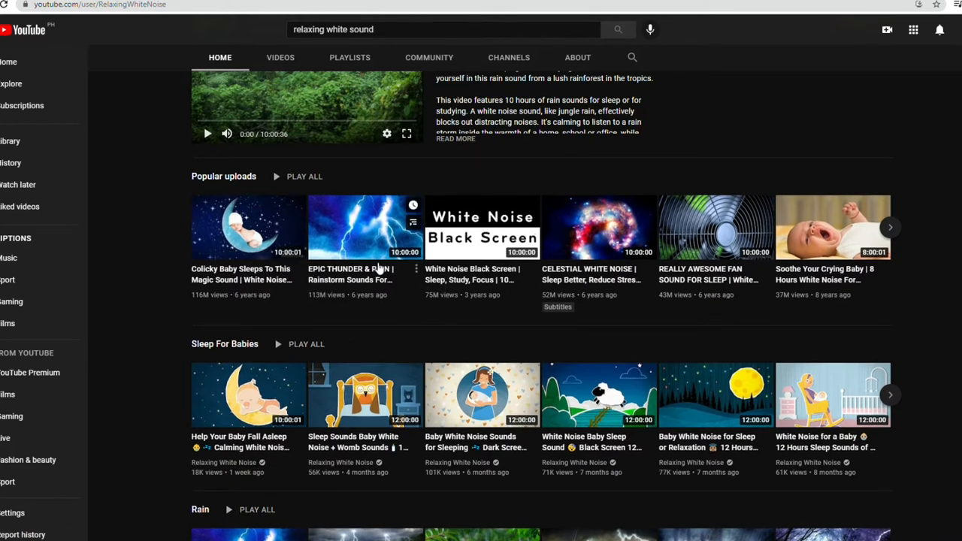
{"action": "mouse_move", "coordinate": [312, 303]}
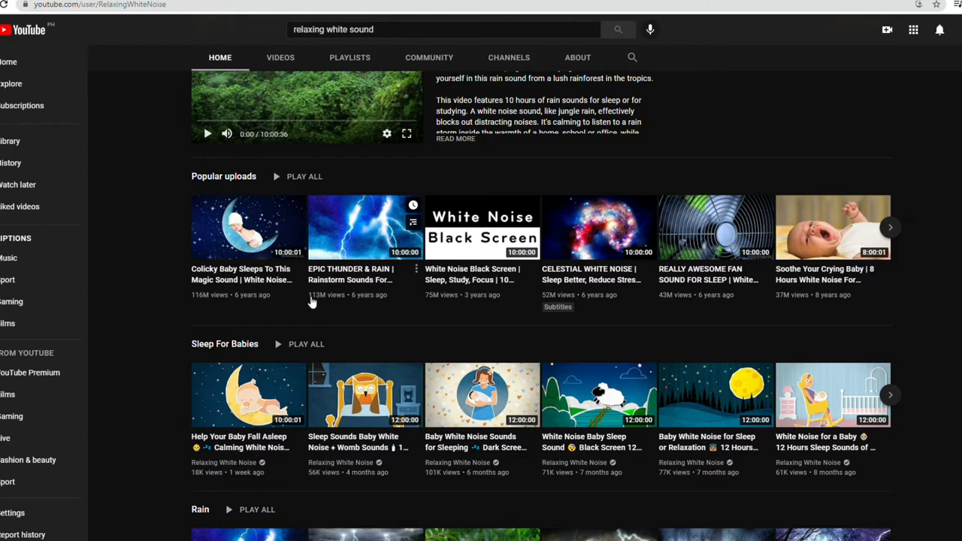
{"action": "mouse_move", "coordinate": [320, 302]}
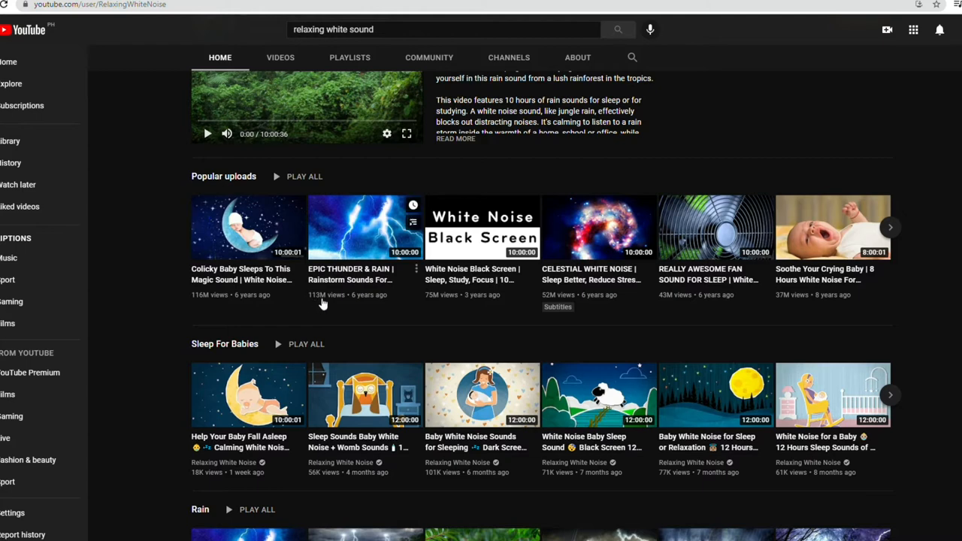
{"action": "scroll", "scroll_direction": "up", "scroll_amount": 3}
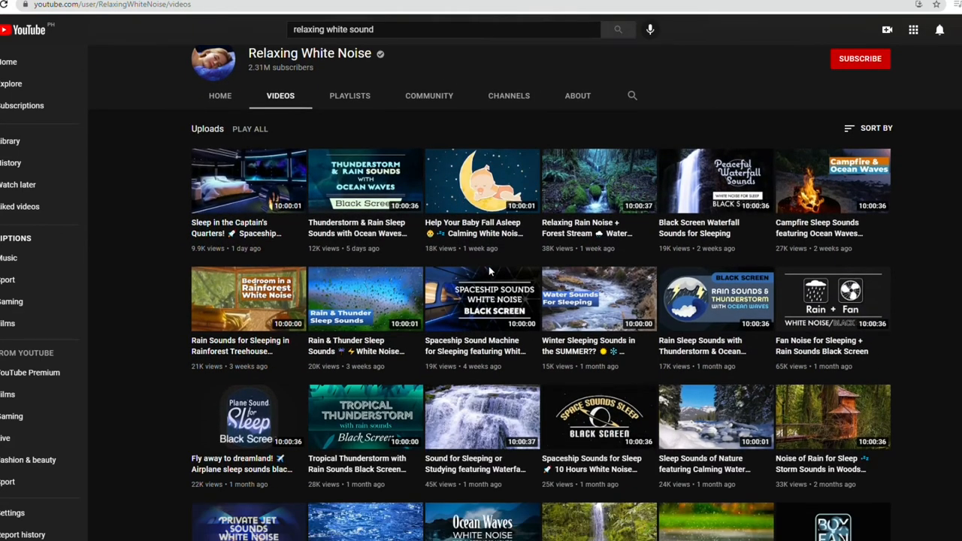
{"action": "scroll", "scroll_direction": "down", "scroll_amount": 3}
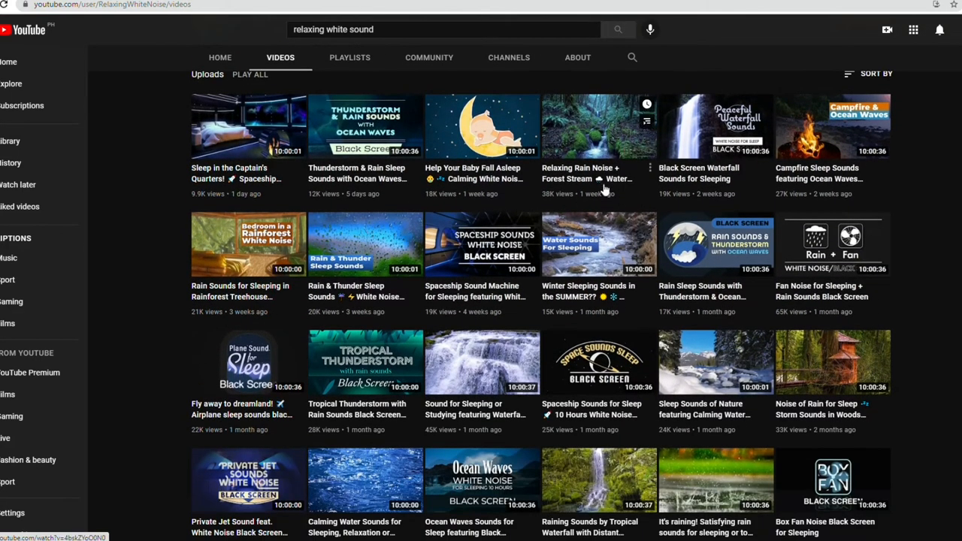
{"action": "mouse_move", "coordinate": [398, 226]}
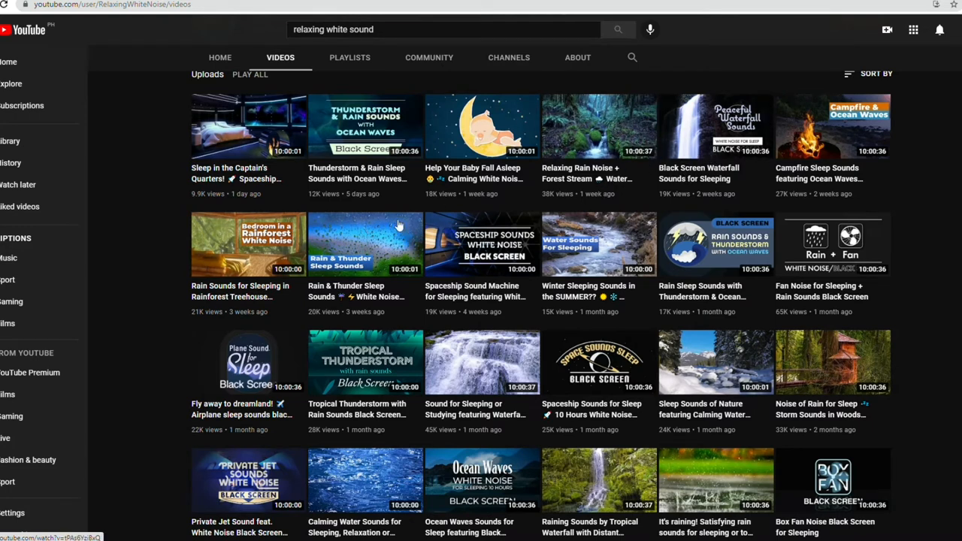
{"action": "scroll", "scroll_direction": "down", "scroll_amount": 3}
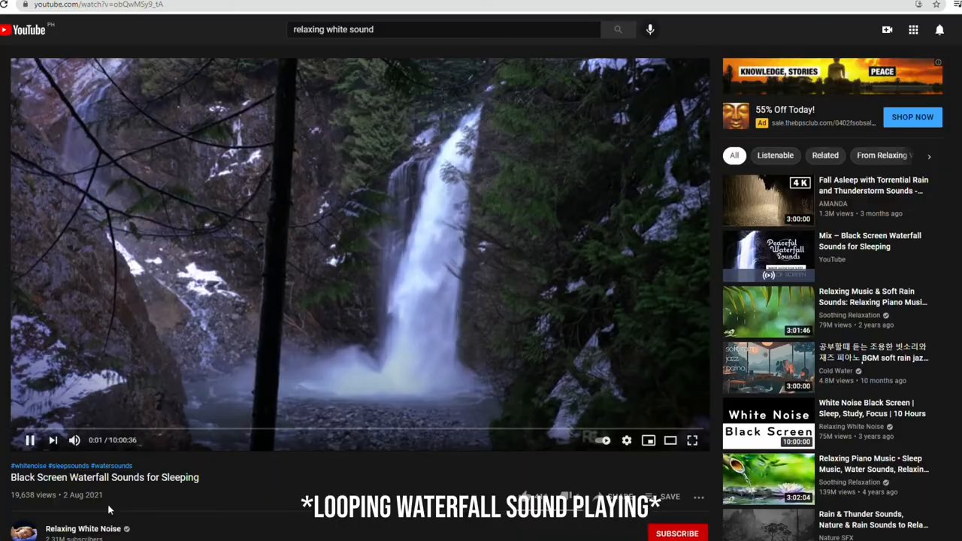
Step: Seek the waterfall video from about half an hour in to past nine and a half hours
{"action": "left_click", "coordinate": [60, 430]}
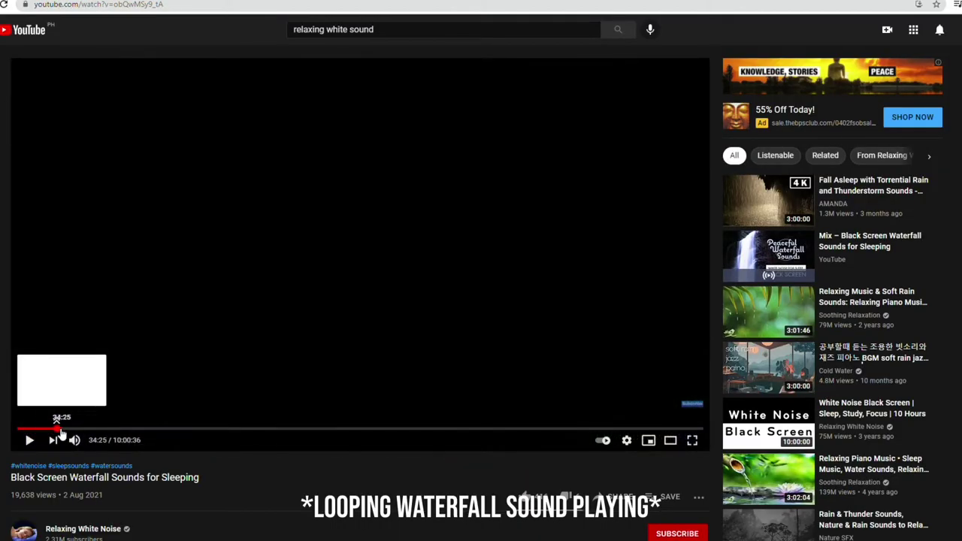
{"action": "left_click", "coordinate": [127, 430]}
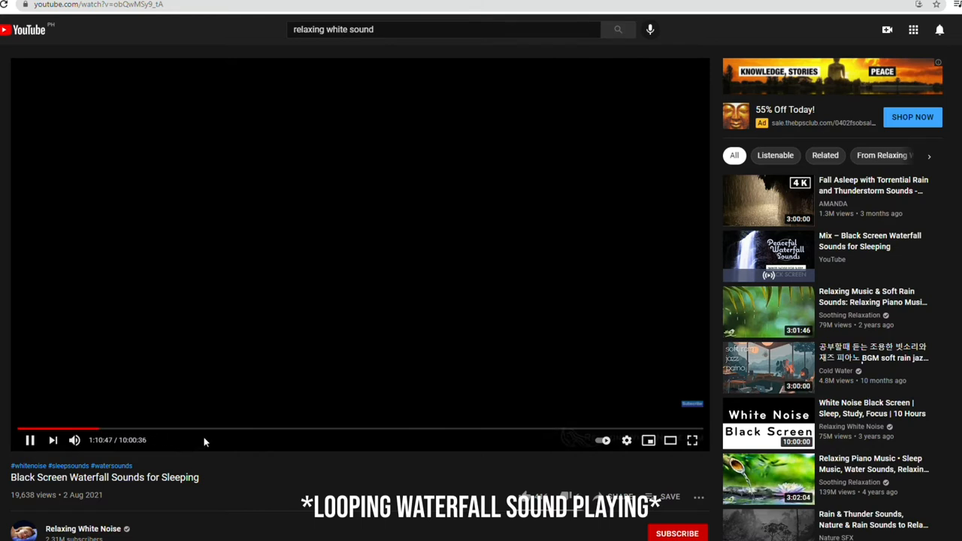
{"action": "left_click", "coordinate": [363, 429]}
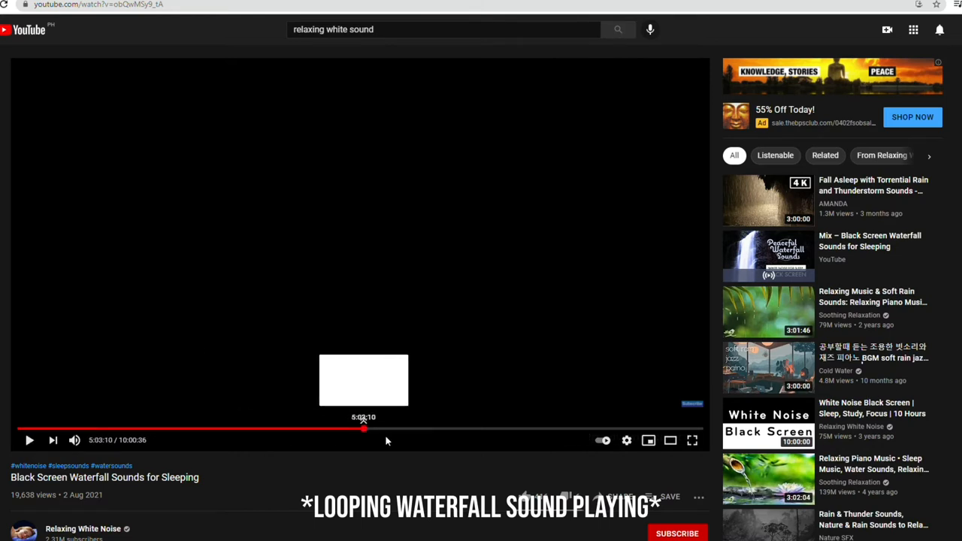
{"action": "left_click", "coordinate": [433, 429]}
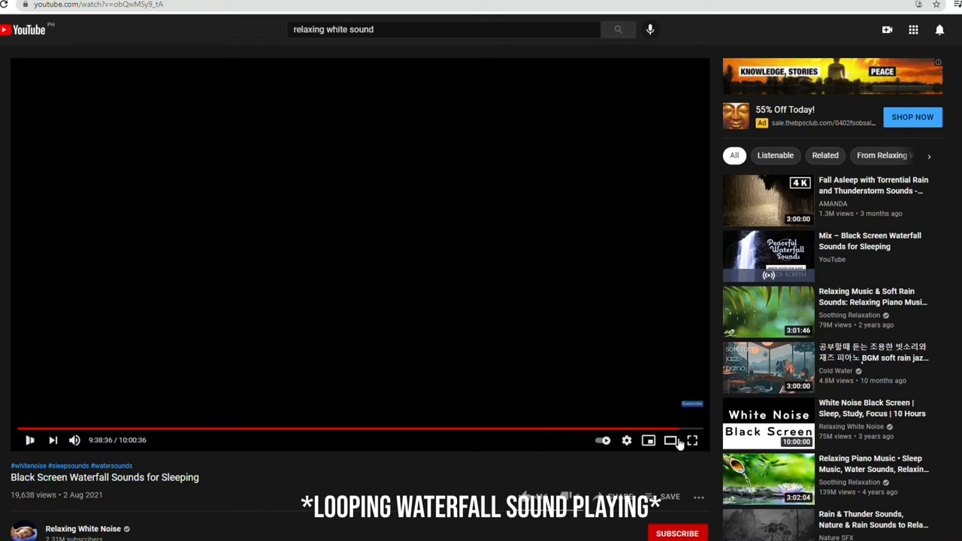
{"action": "scroll", "scroll_direction": "down", "scroll_amount": 3}
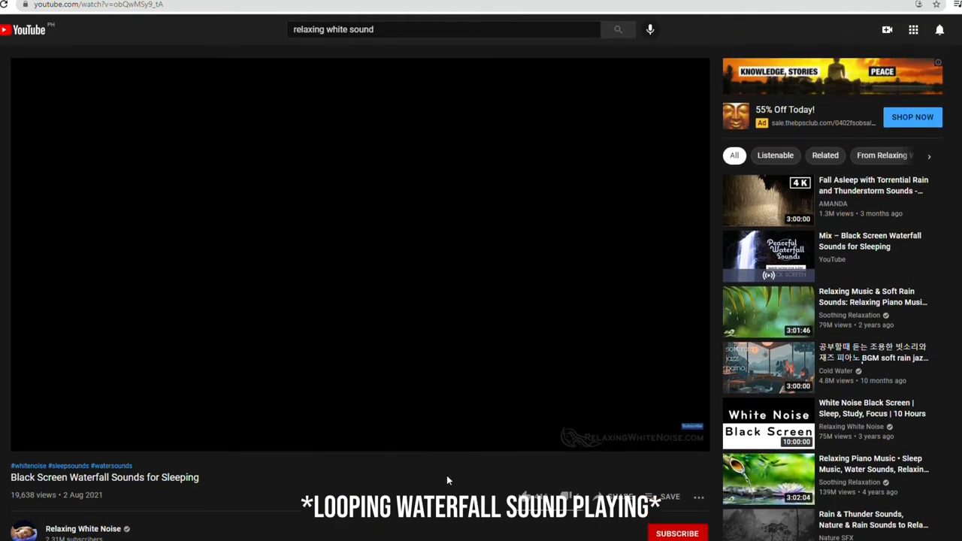
{"action": "mouse_move", "coordinate": [439, 289]}
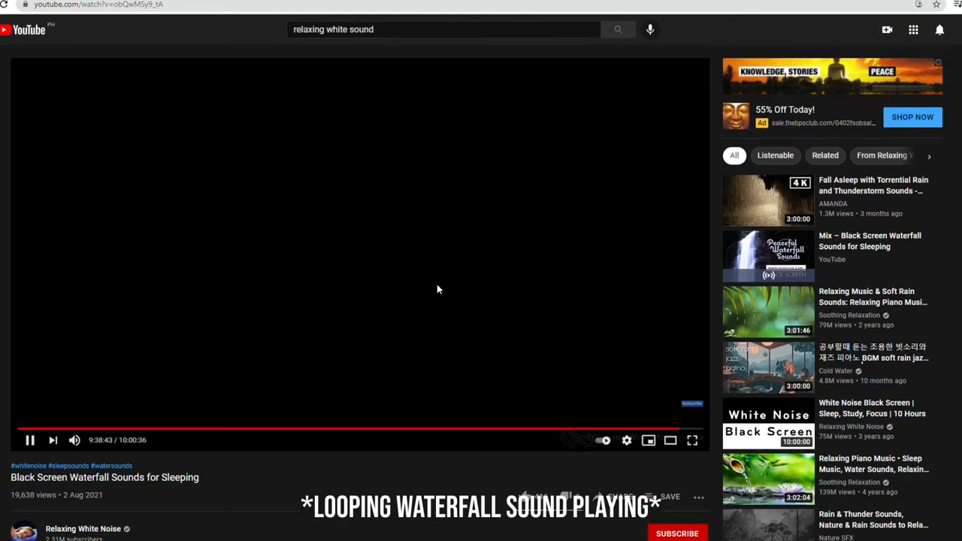
{"action": "mouse_move", "coordinate": [427, 293]}
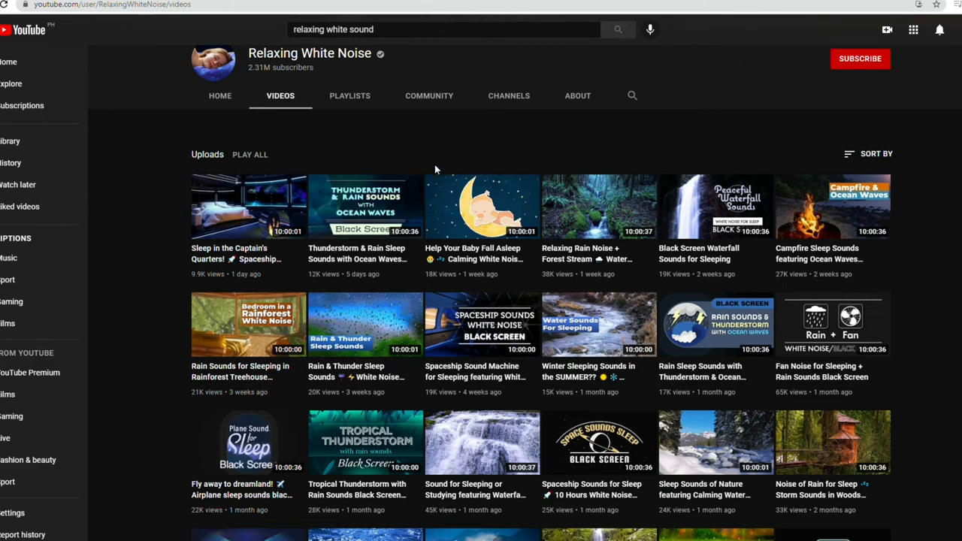
Step: Scroll up and down through the Relaxing White Noise channel's uploads list
{"action": "scroll", "scroll_direction": "down", "scroll_amount": 3}
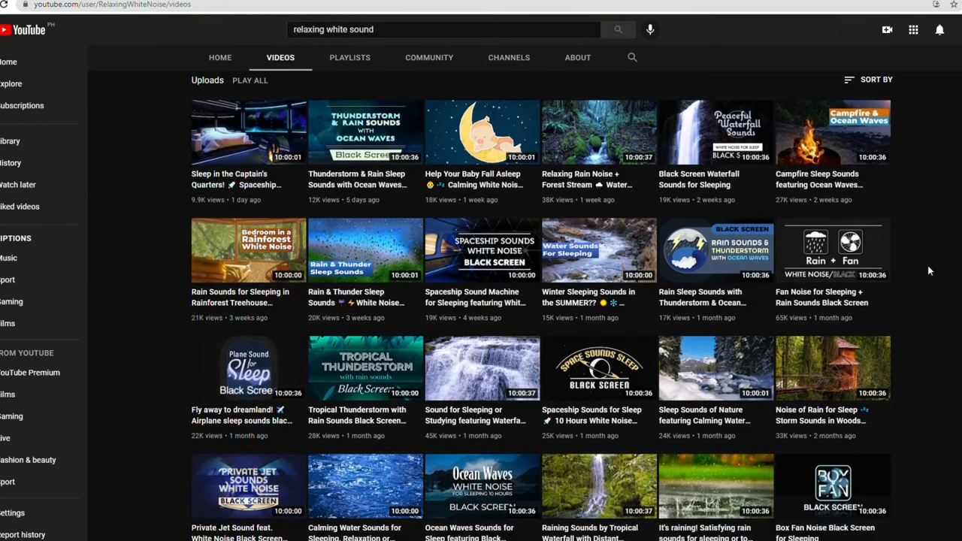
{"action": "scroll", "scroll_direction": "down", "scroll_amount": 3}
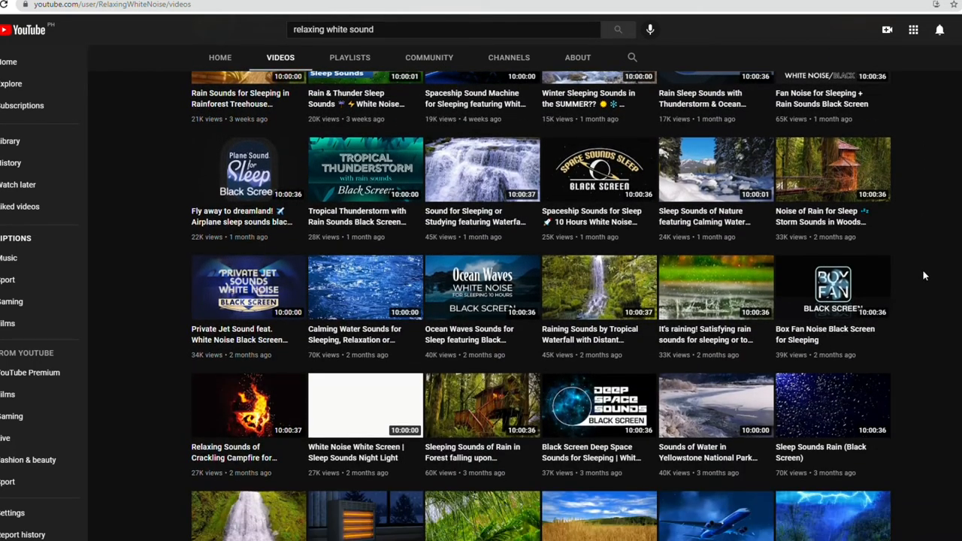
{"action": "scroll", "scroll_direction": "down", "scroll_amount": 3}
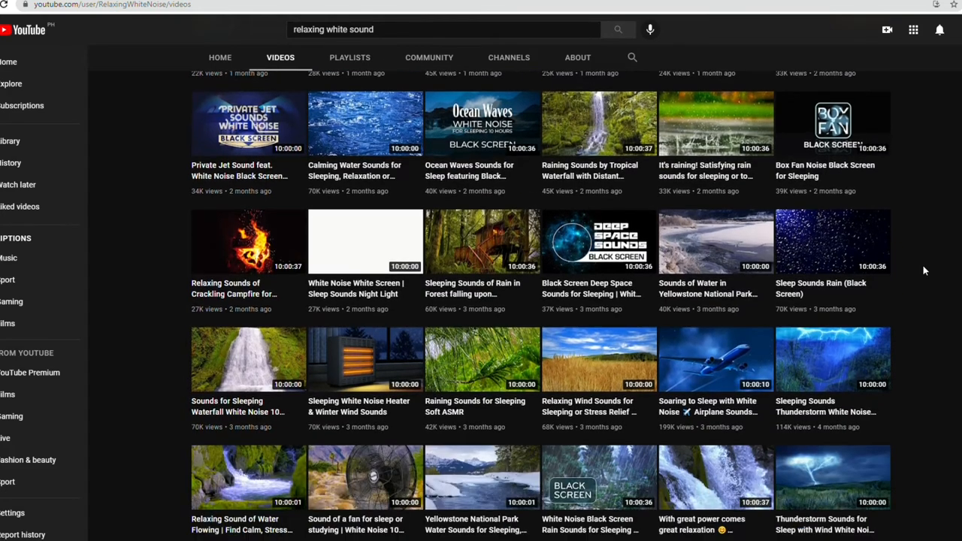
{"action": "scroll", "scroll_direction": "down", "scroll_amount": 3}
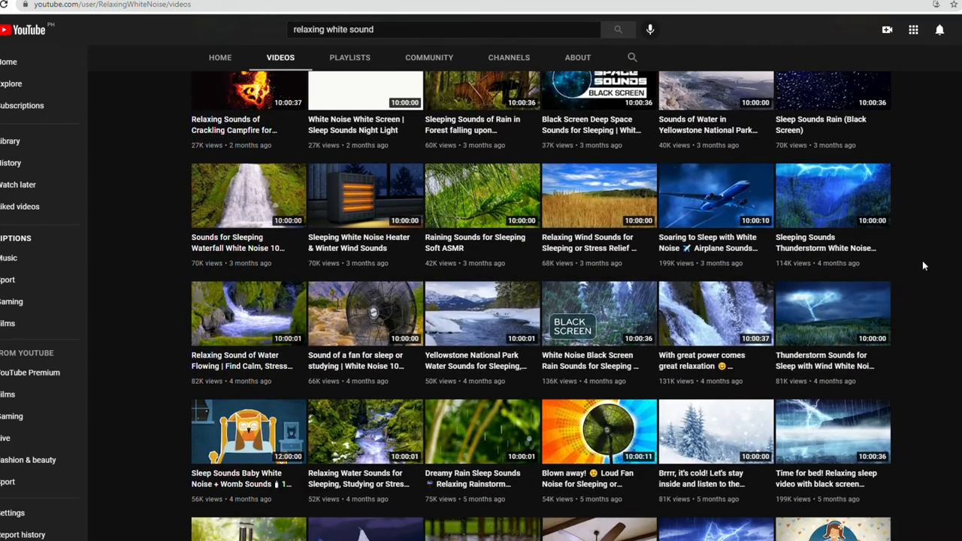
{"action": "scroll", "scroll_direction": "down", "scroll_amount": 3}
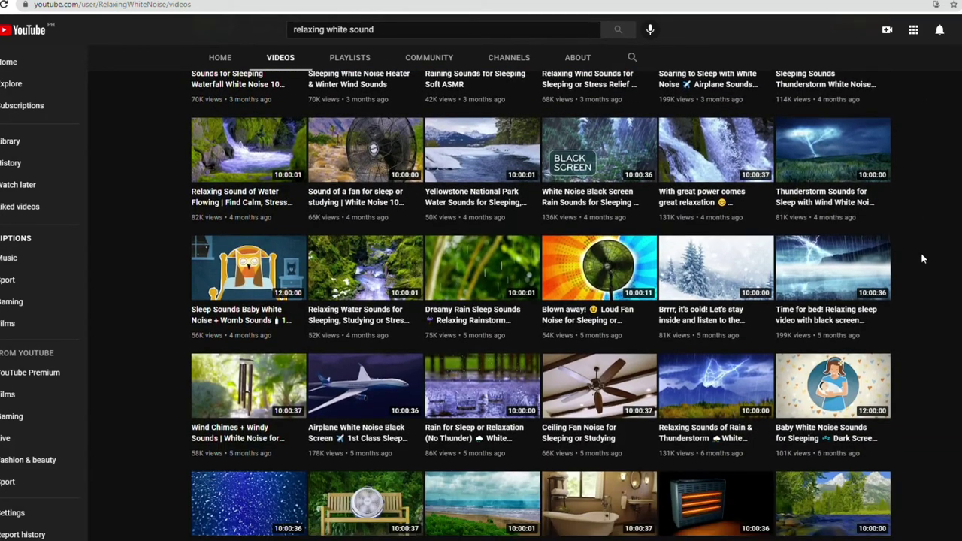
{"action": "scroll", "scroll_direction": "down", "scroll_amount": 3}
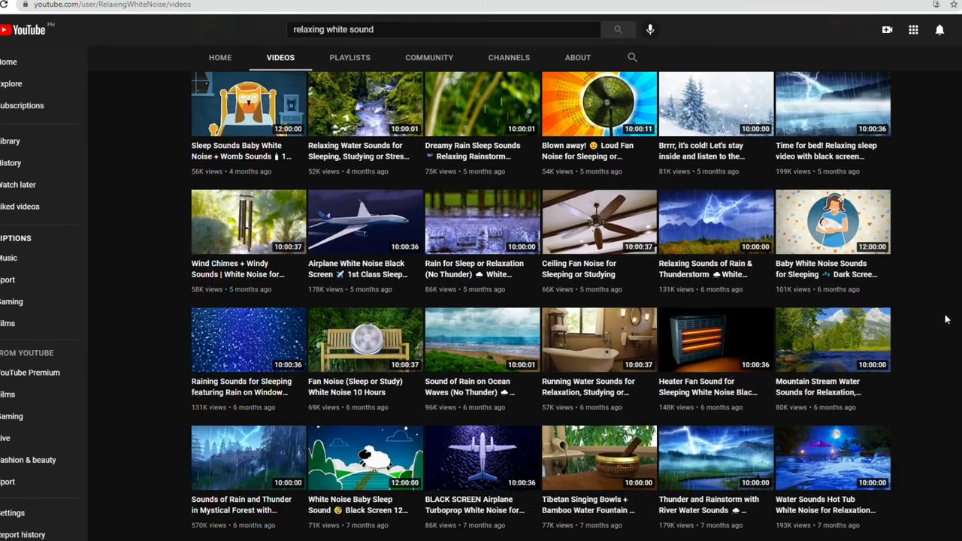
{"action": "scroll", "scroll_direction": "up", "scroll_amount": 3}
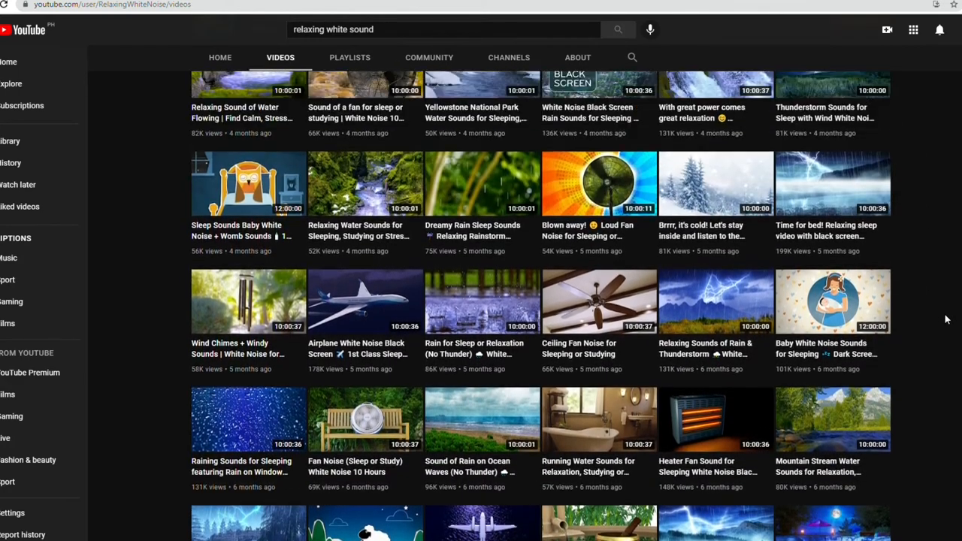
{"action": "scroll", "scroll_direction": "up", "scroll_amount": 3}
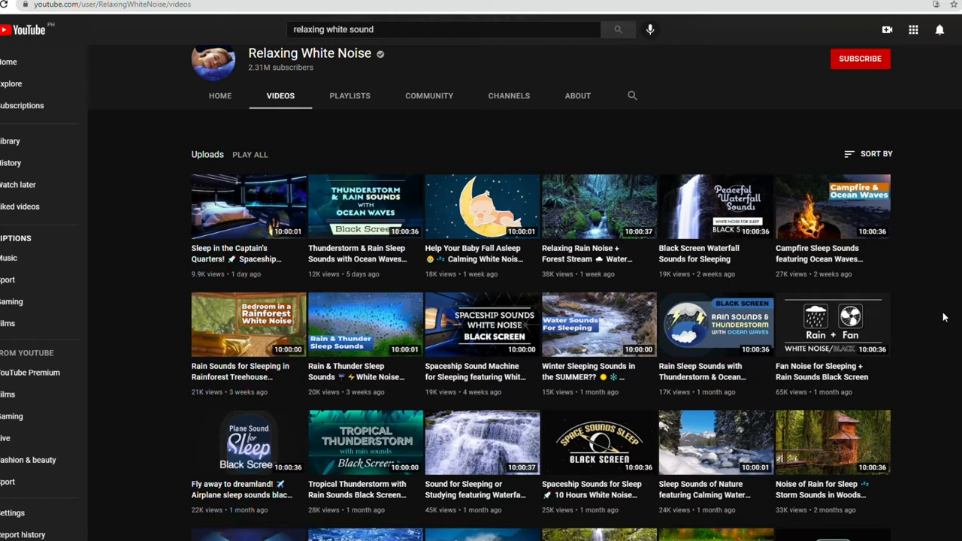
{"action": "mouse_move", "coordinate": [230, 287]}
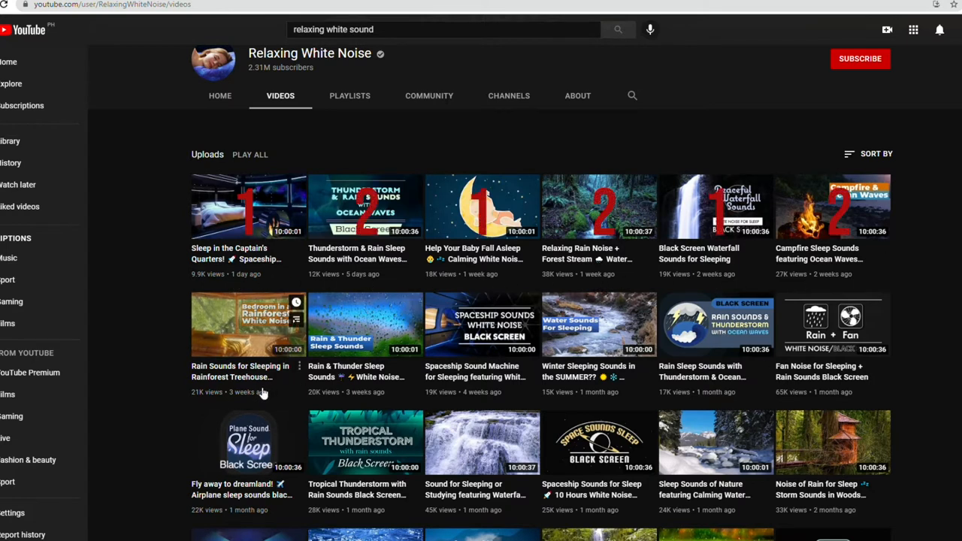
{"action": "mouse_move", "coordinate": [135, 351]}
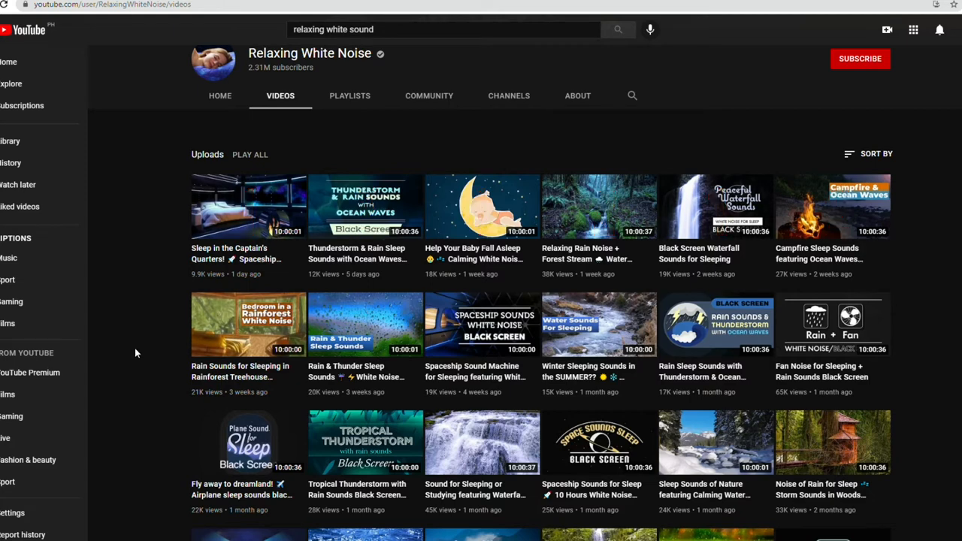
{"action": "scroll", "scroll_direction": "up", "scroll_amount": 3}
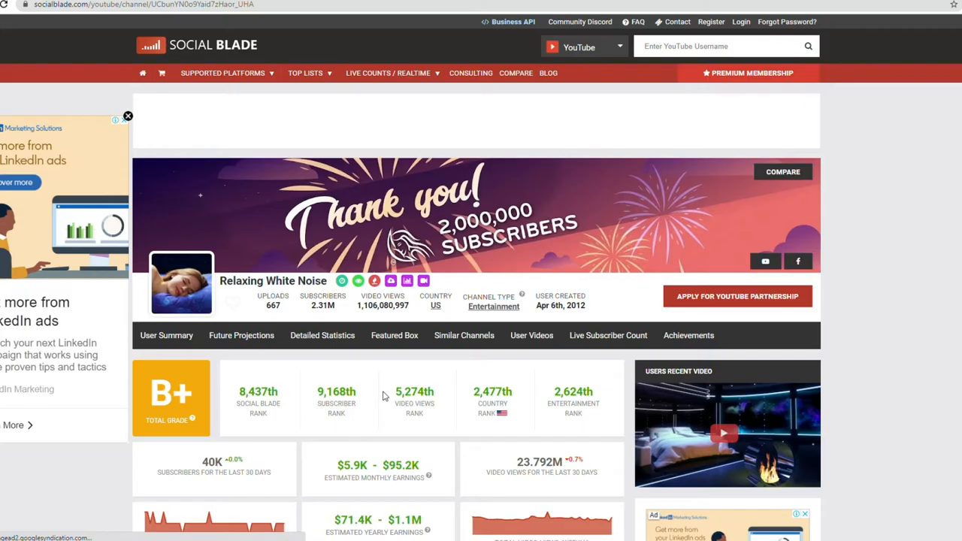
Step: Review Social Blade's $5.9K–$95.2K monthly earnings estimates, then move to Freesound's home page
{"action": "scroll", "scroll_direction": "down", "scroll_amount": 3}
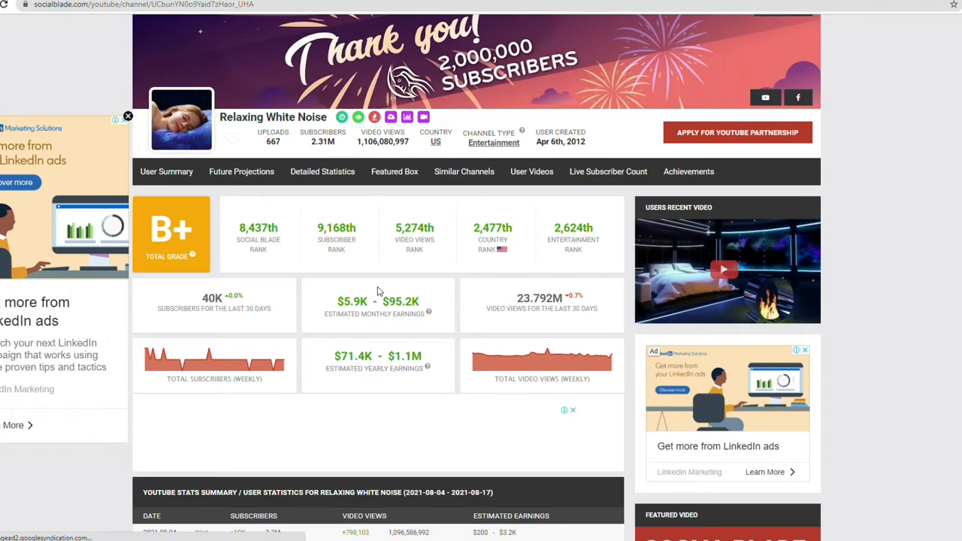
{"action": "mouse_move", "coordinate": [345, 233]}
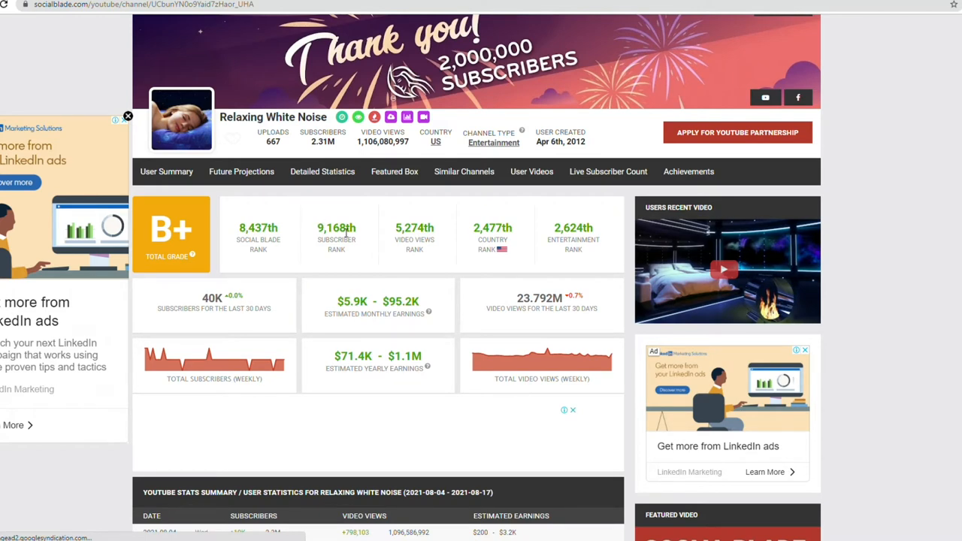
{"action": "scroll", "scroll_direction": "down", "scroll_amount": 3}
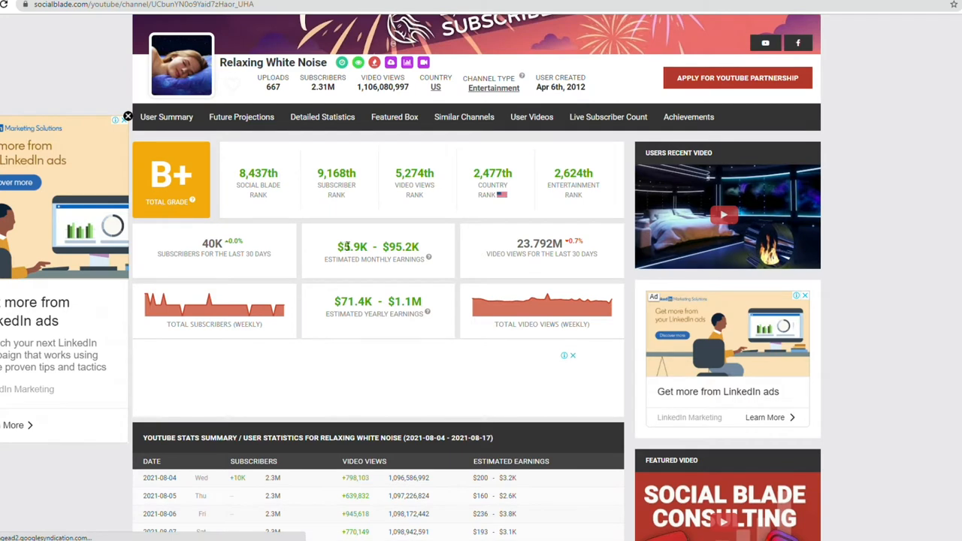
{"action": "double_click", "coordinate": [401, 246]}
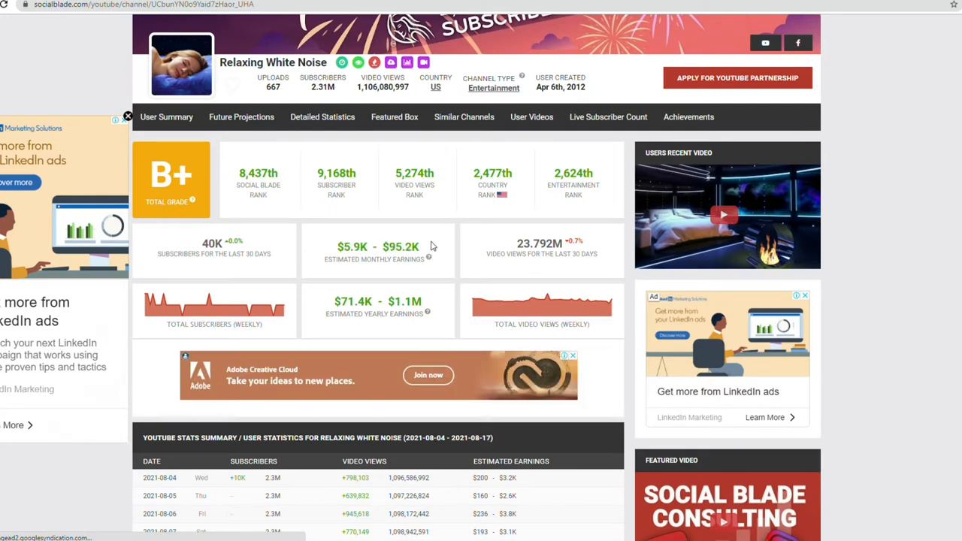
{"action": "scroll", "scroll_direction": "up", "scroll_amount": 3}
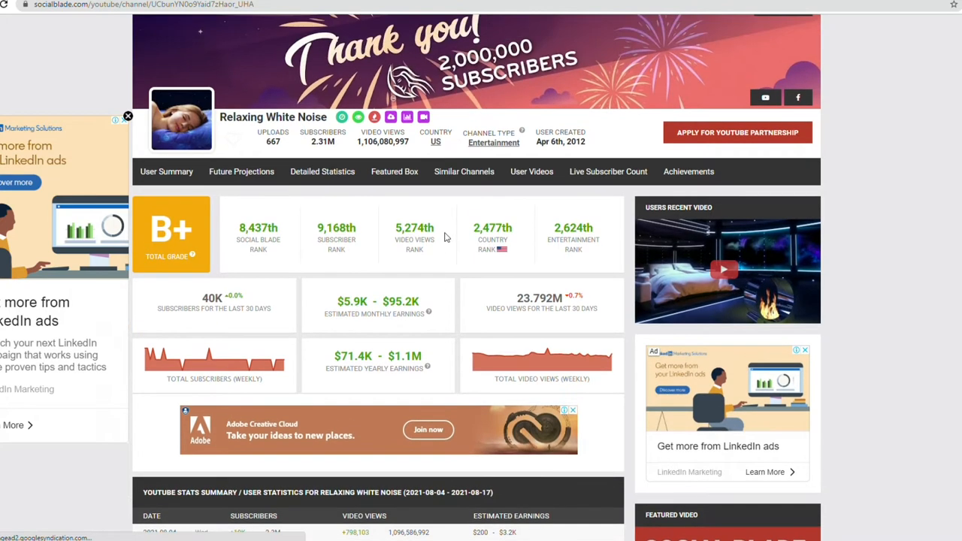
{"action": "scroll", "scroll_direction": "down", "scroll_amount": 3}
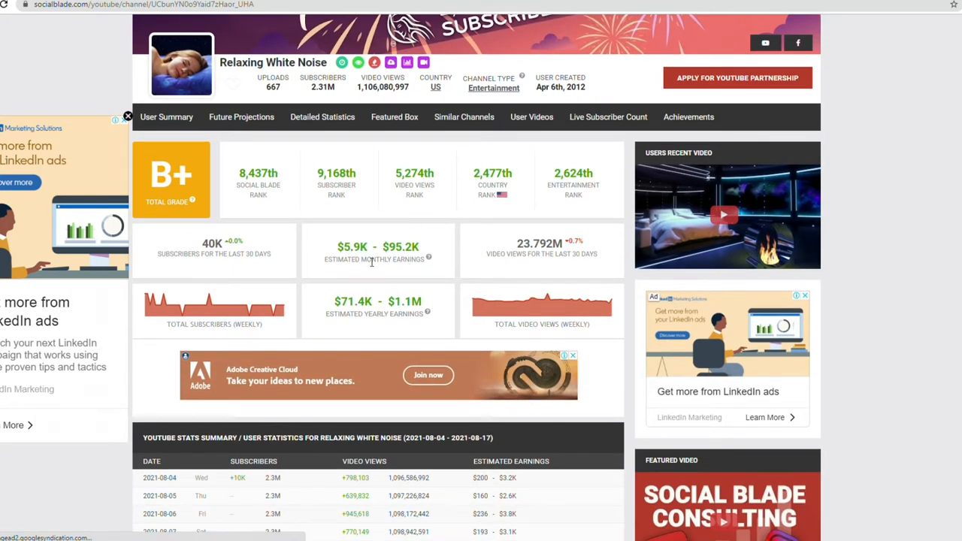
{"action": "mouse_move", "coordinate": [369, 272]}
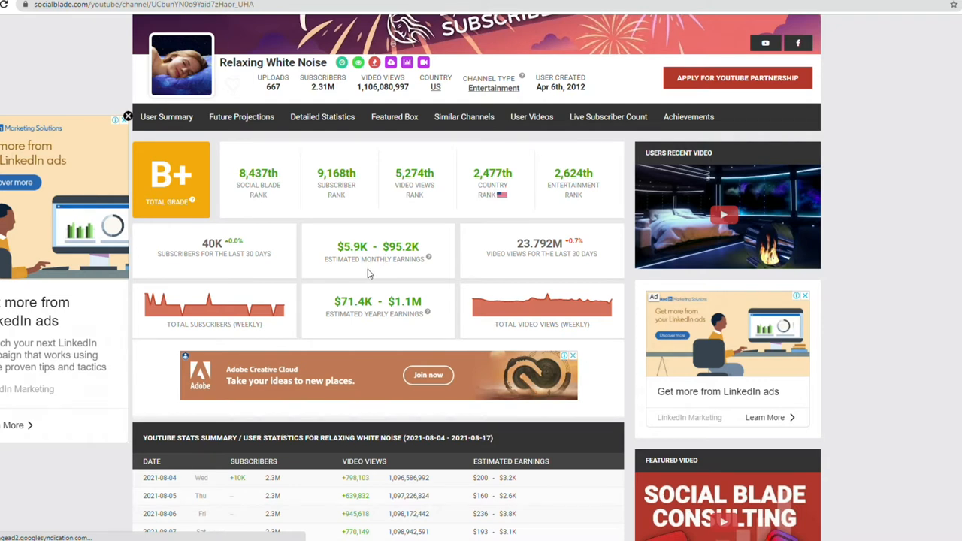
{"action": "mouse_move", "coordinate": [379, 278]}
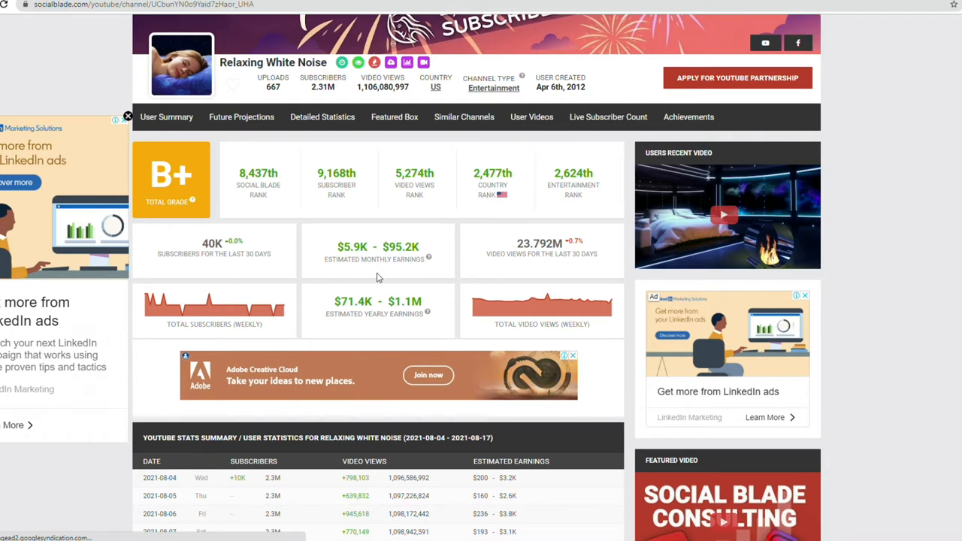
{"action": "scroll", "scroll_direction": "down", "scroll_amount": 3}
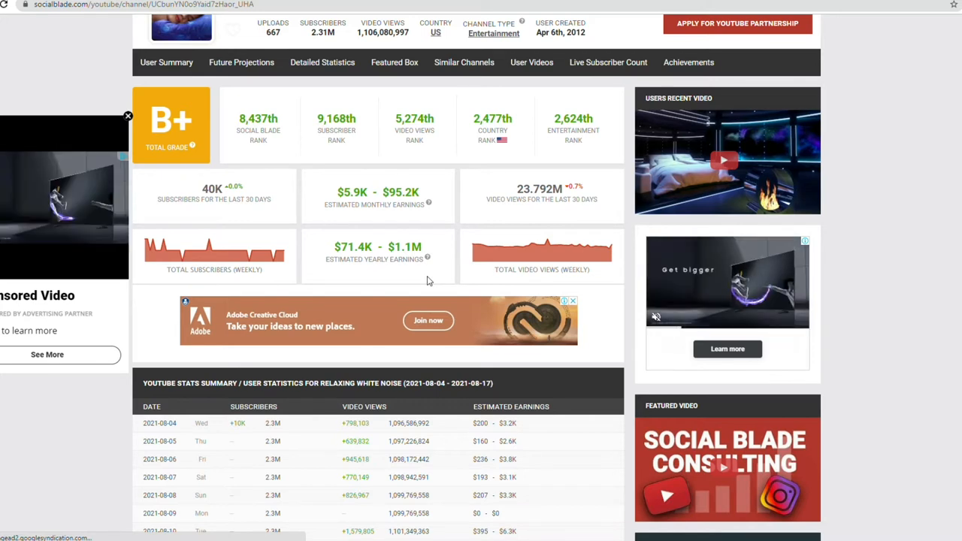
{"action": "scroll", "scroll_direction": "up", "scroll_amount": 3}
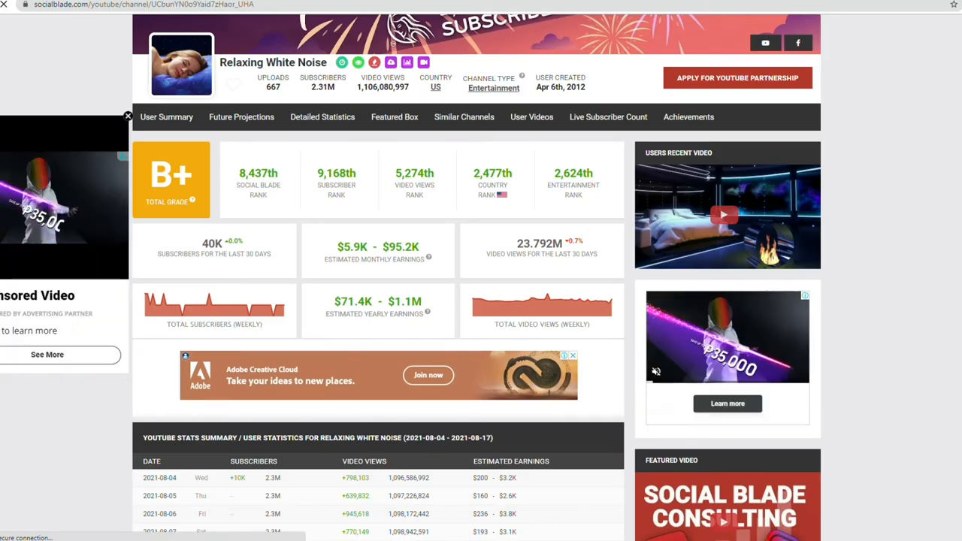
{"action": "type", "text": "f"}
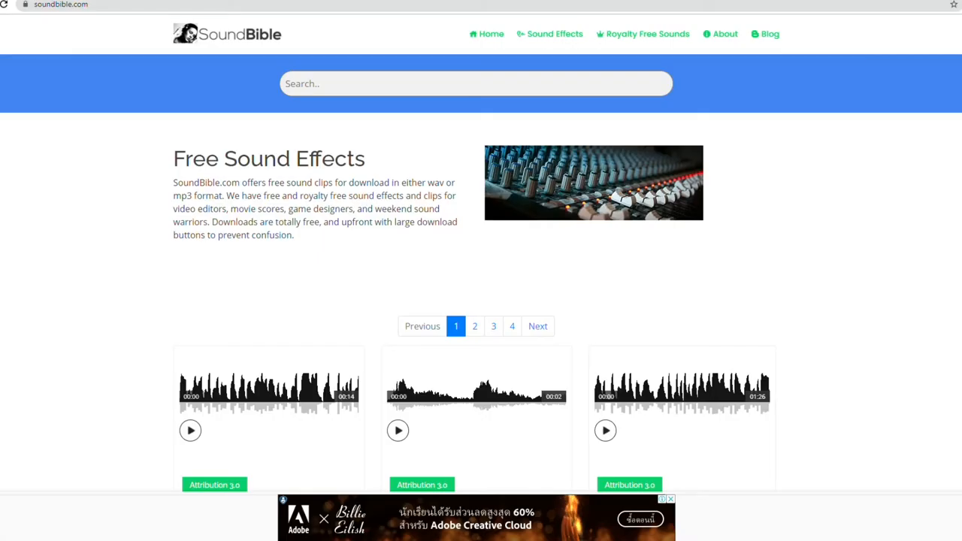
{"action": "scroll", "scroll_direction": "down", "scroll_amount": 3}
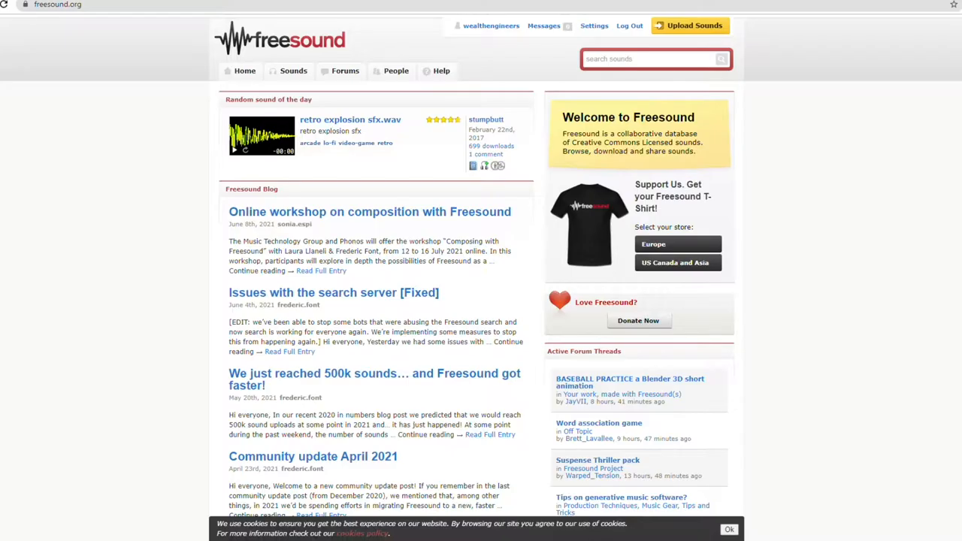
{"action": "mouse_move", "coordinate": [342, 47]}
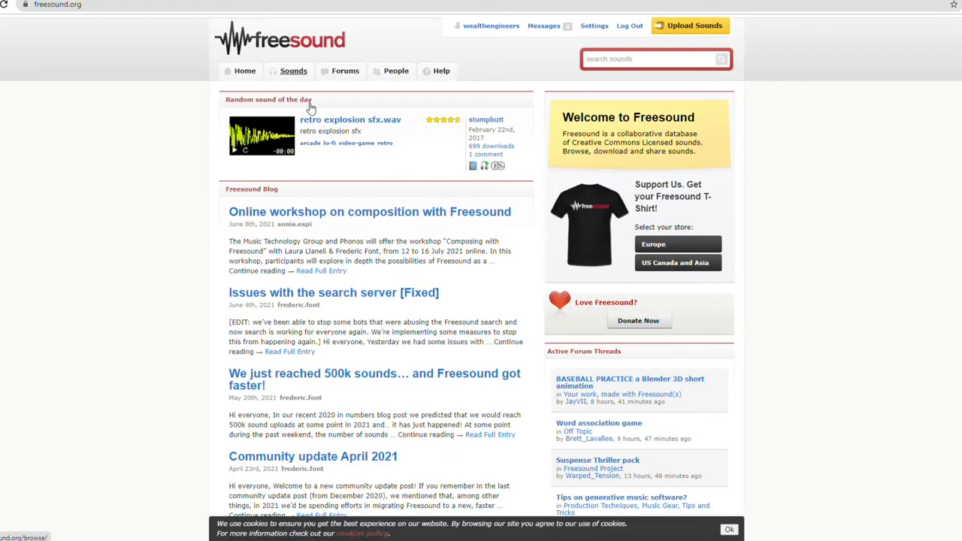
{"action": "mouse_move", "coordinate": [345, 70]}
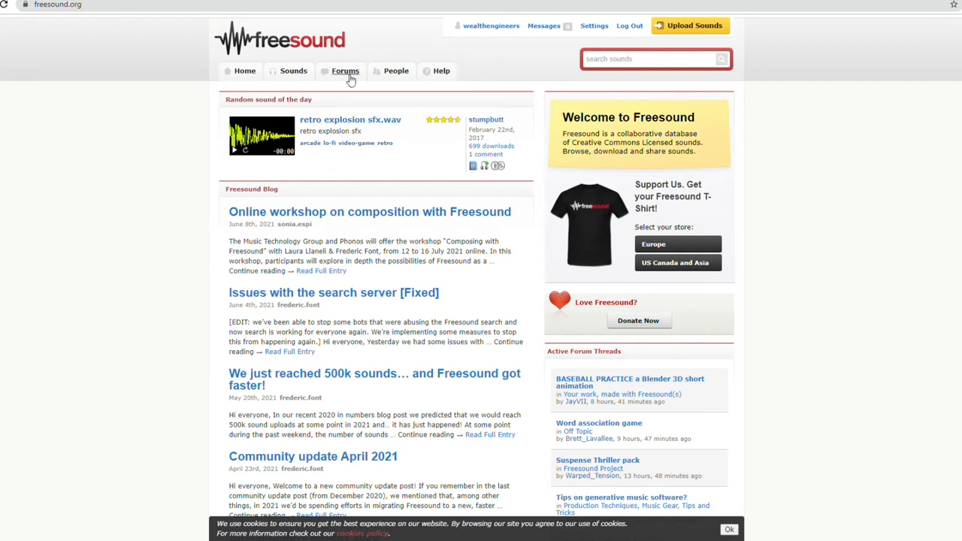
{"action": "mouse_move", "coordinate": [534, 64]}
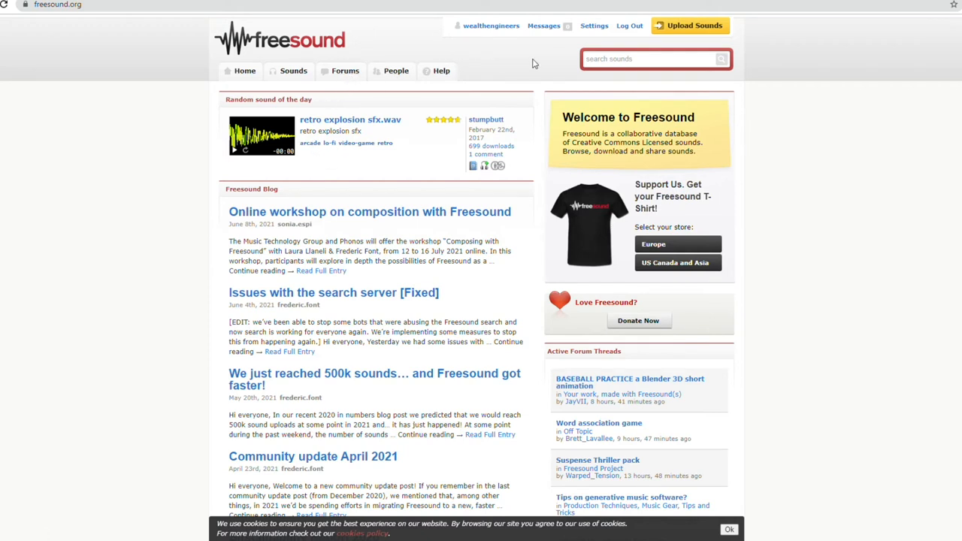
{"action": "mouse_move", "coordinate": [527, 70]}
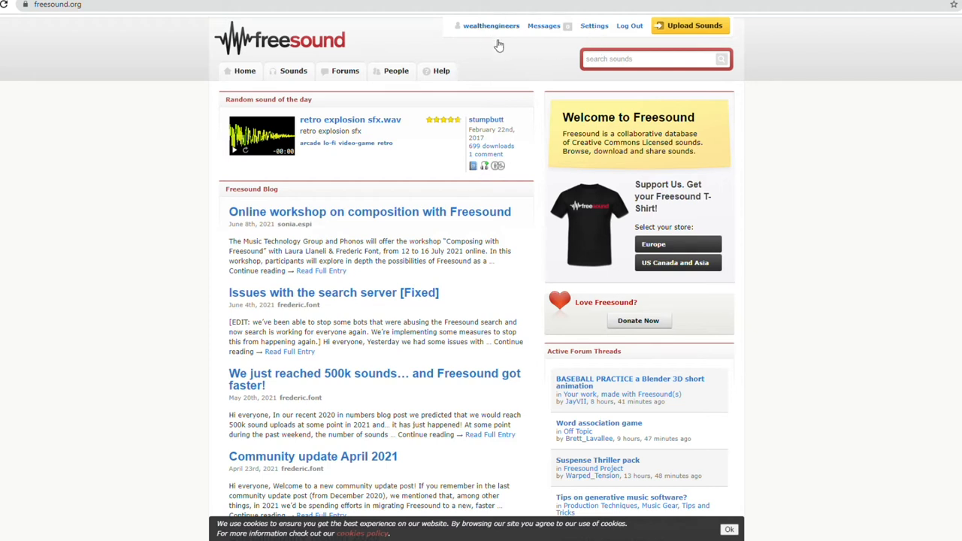
{"action": "mouse_move", "coordinate": [630, 25]}
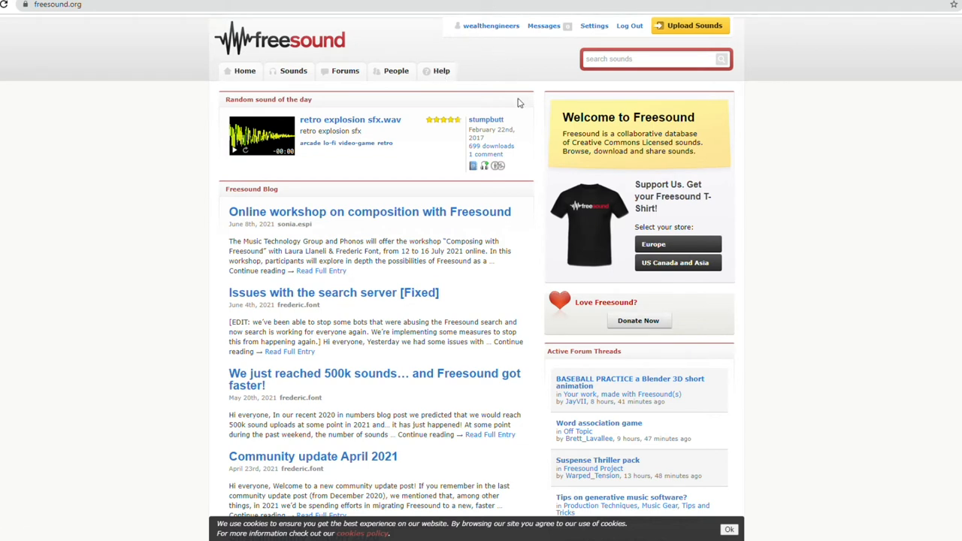
Step: Search Freesound for 'thunder' and briefly preview the top result, Thunderstorm.WAV
{"action": "left_click", "coordinate": [647, 59]}
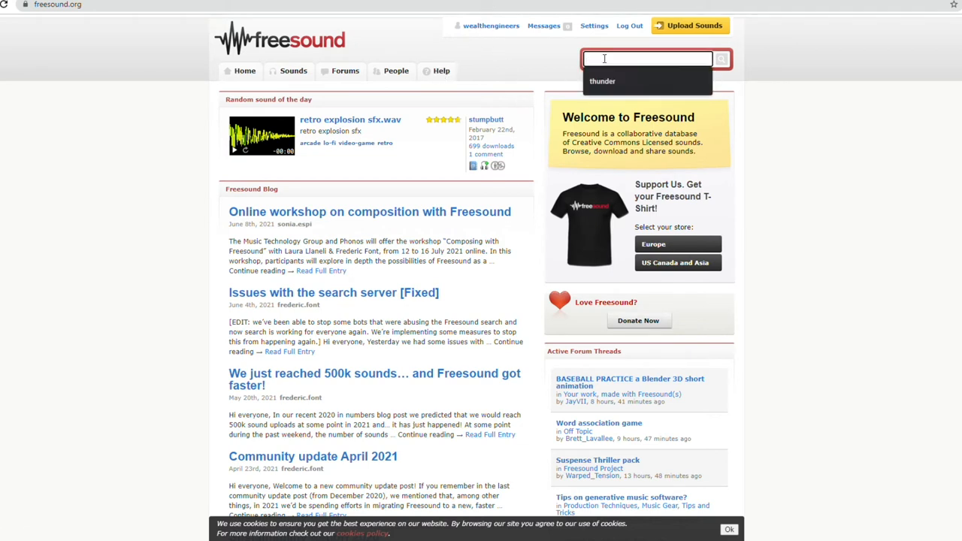
{"action": "type", "text": "thunder"}
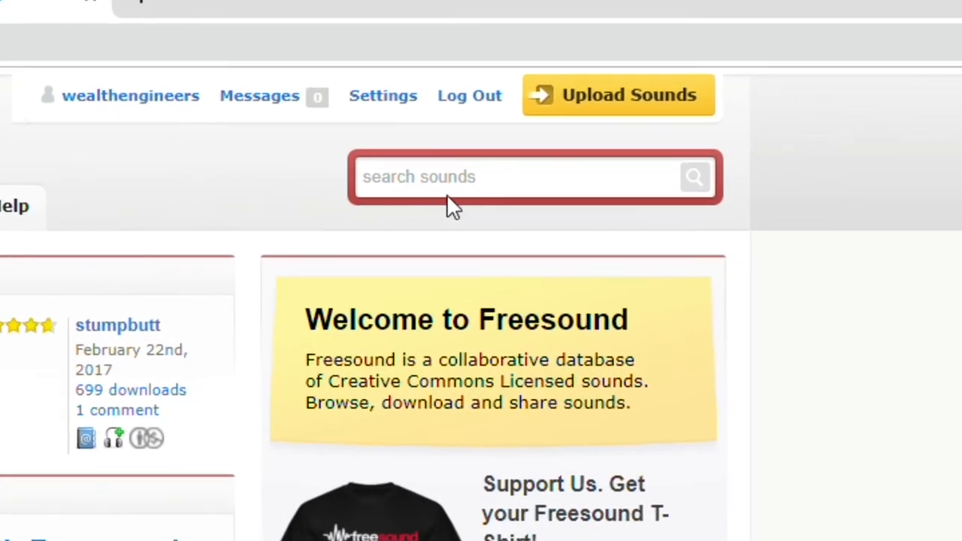
{"action": "type", "text": "thunder"}
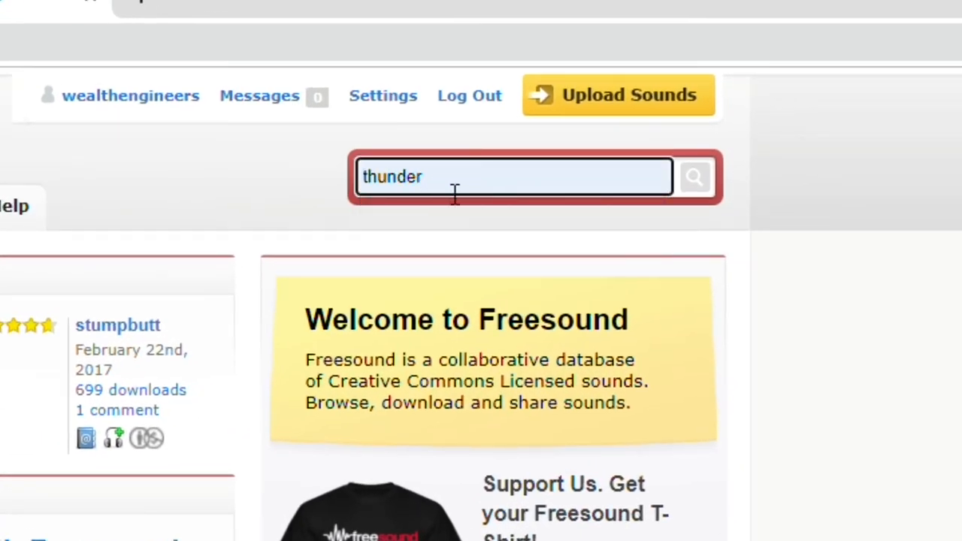
{"action": "mouse_move", "coordinate": [304, 403]}
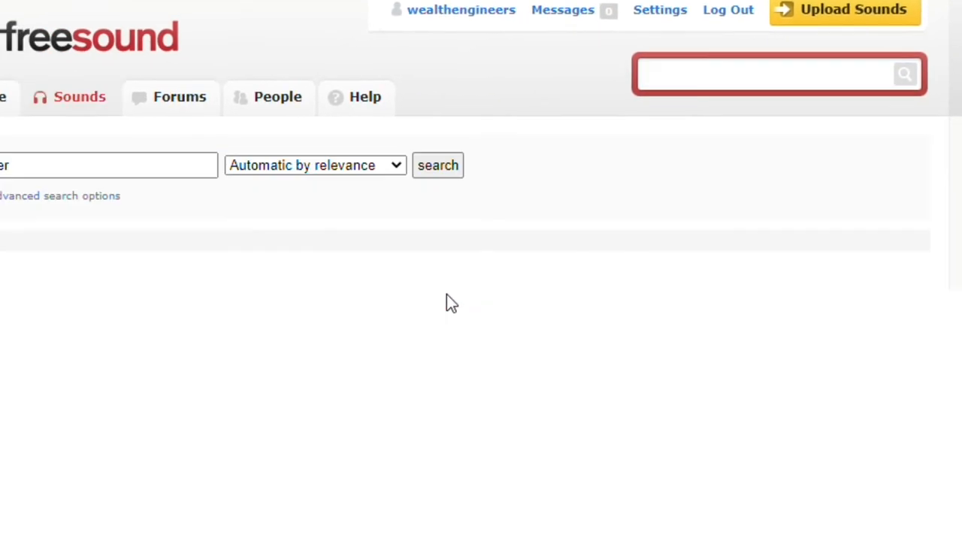
{"action": "left_click", "coordinate": [438, 165]}
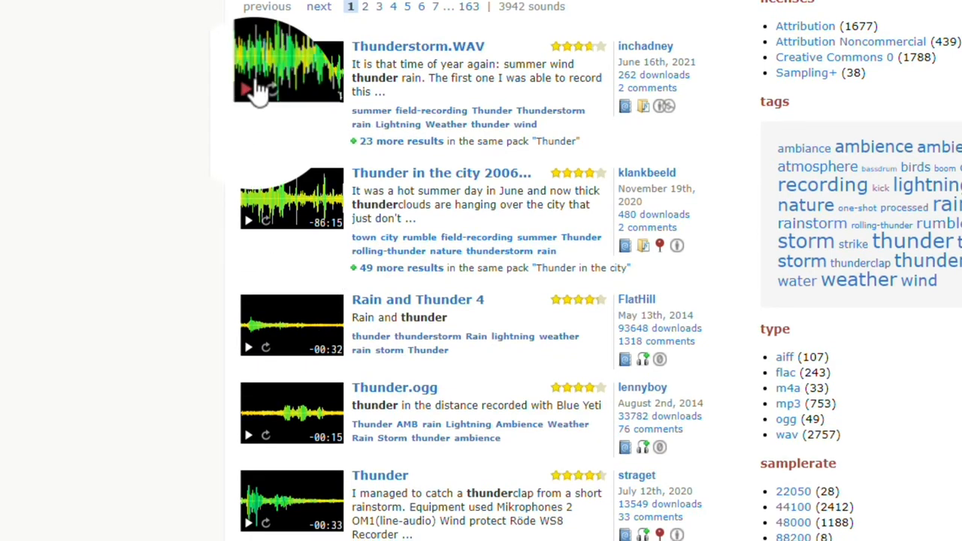
{"action": "left_click", "coordinate": [248, 91]}
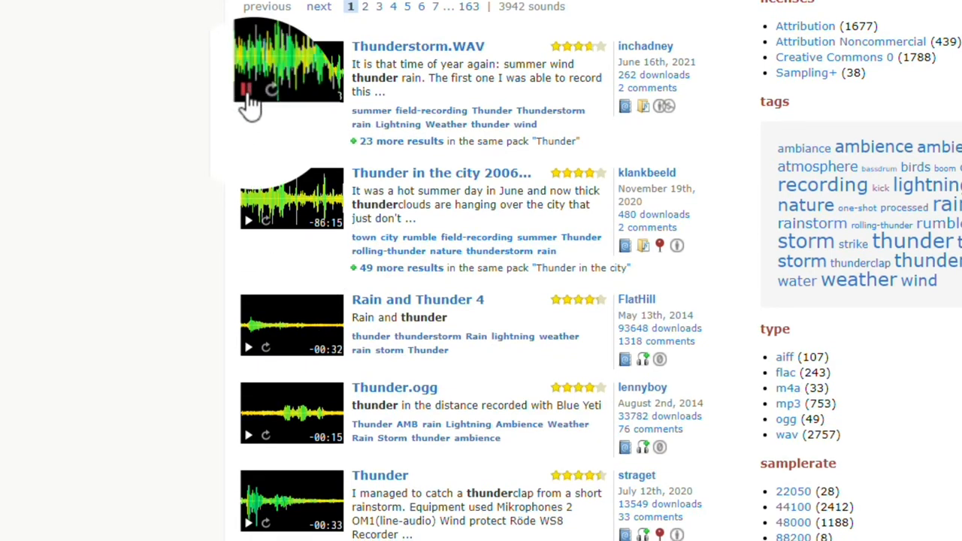
{"action": "left_click", "coordinate": [248, 94]}
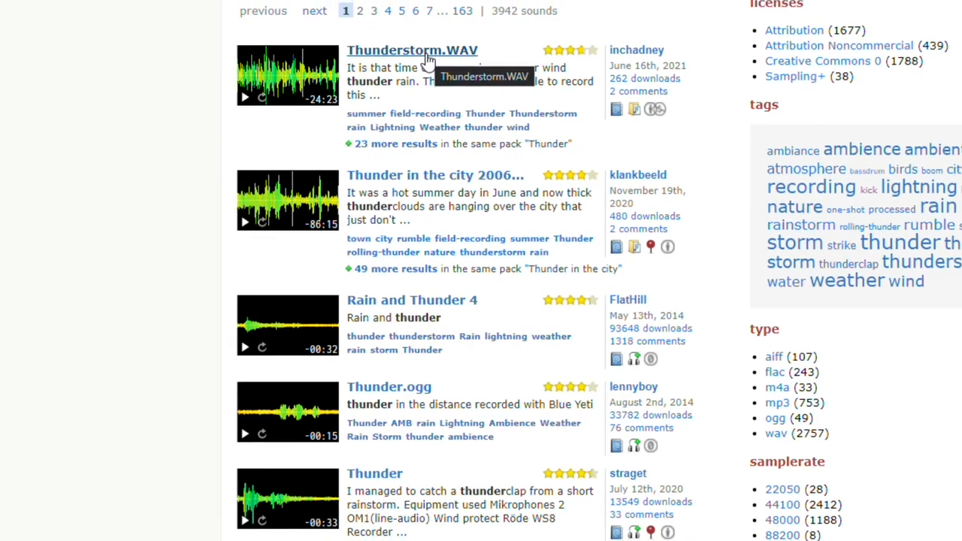
Step: Open Thunderstorm.WAV's page showing the 24-minute, 402.3 MB stereo WAV
{"action": "left_click", "coordinate": [412, 50]}
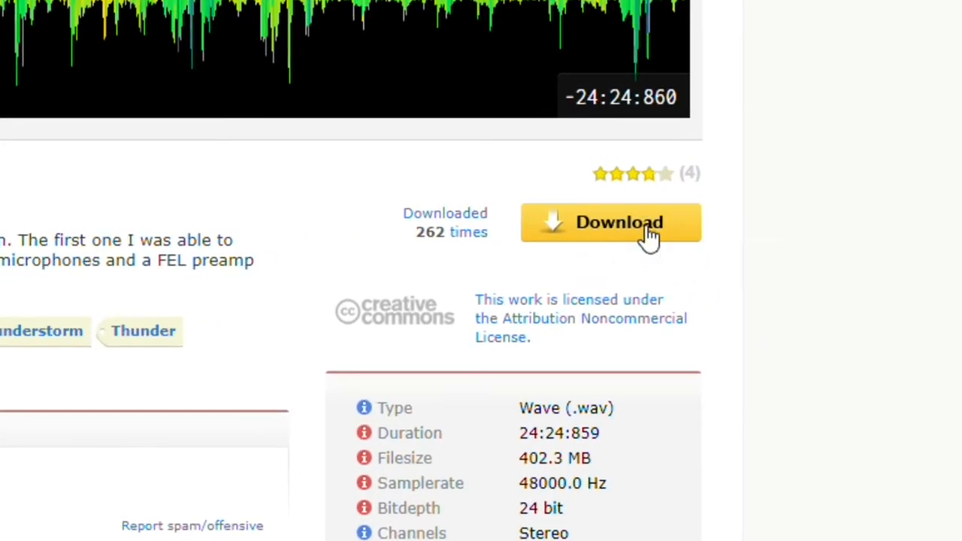
{"action": "mouse_move", "coordinate": [648, 236]}
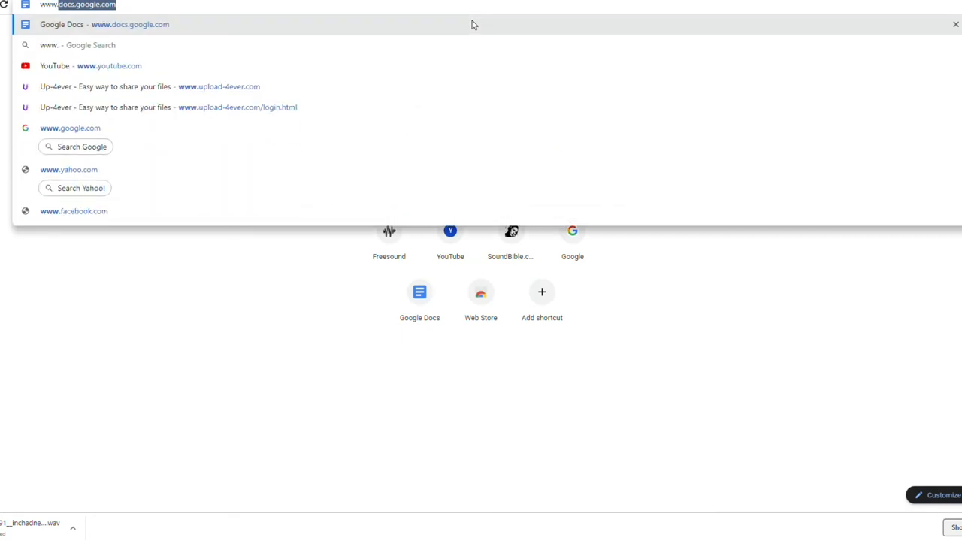
Step: Search Pexels for 'thunder' and filter to its 58 video results
{"action": "type", "text": "www.pexels.com wallpaper"}
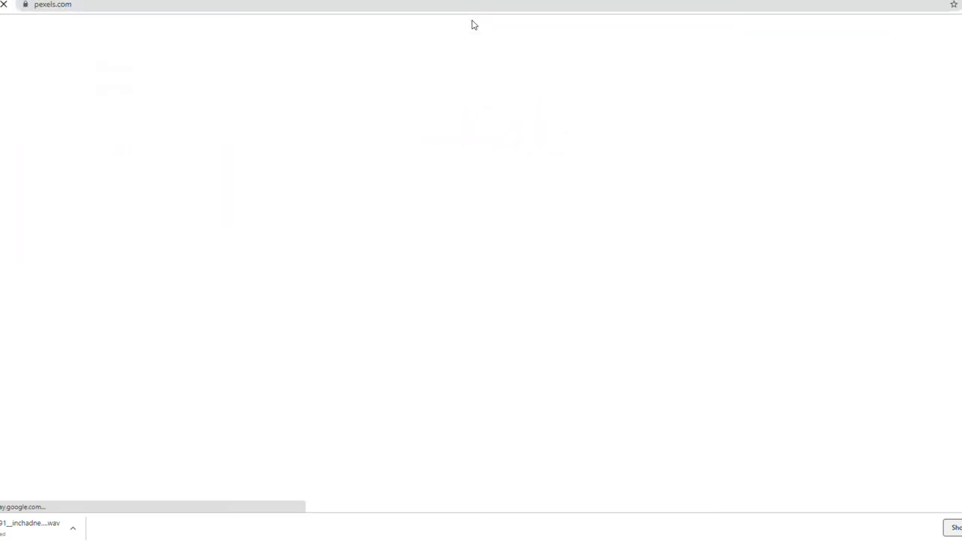
{"action": "type", "text": "www.pixabay.co"}
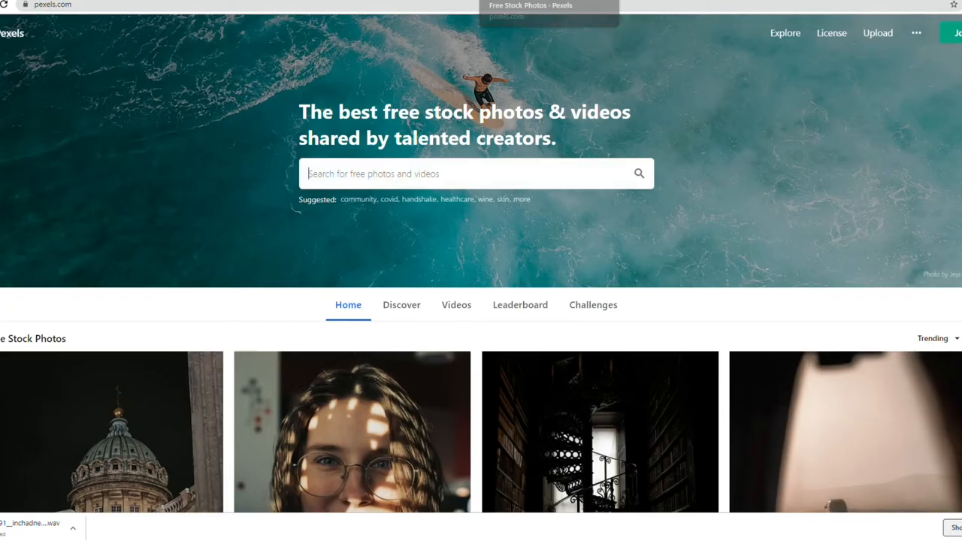
{"action": "left_click", "coordinate": [474, 174]}
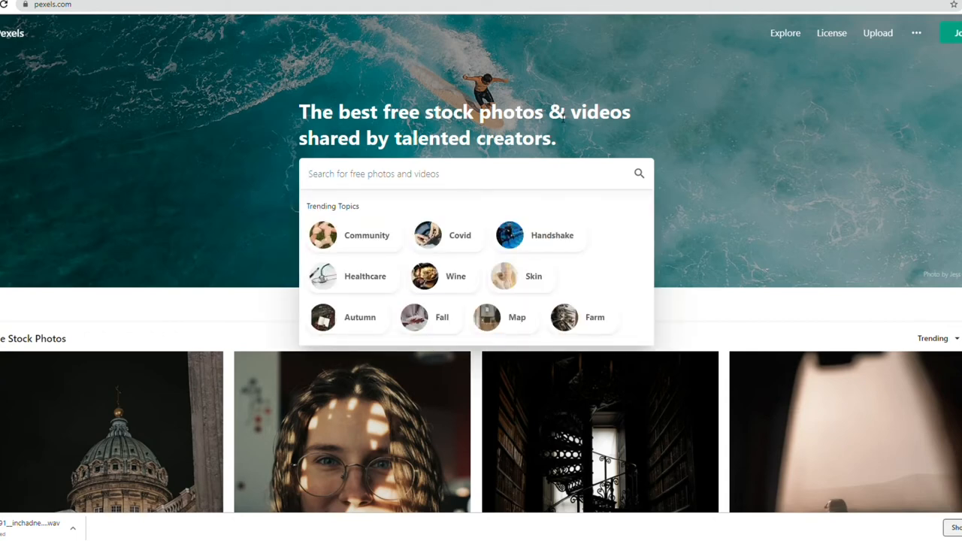
{"action": "type", "text": "thunder"}
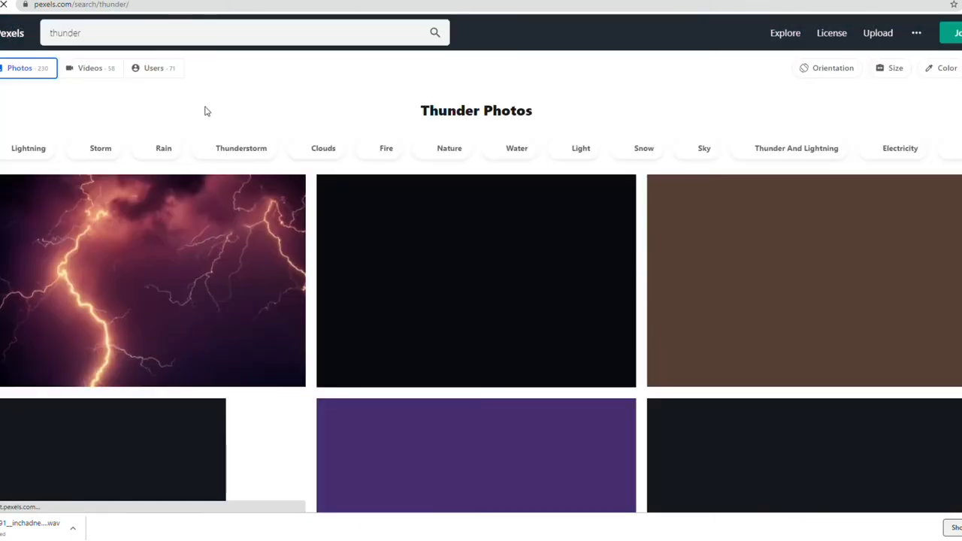
{"action": "left_click", "coordinate": [89, 68]}
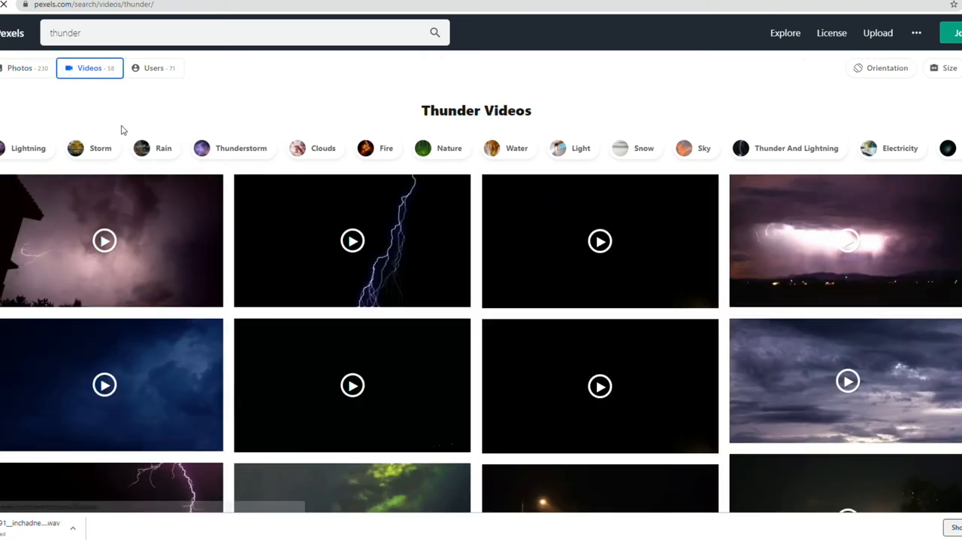
{"action": "mouse_move", "coordinate": [105, 241]}
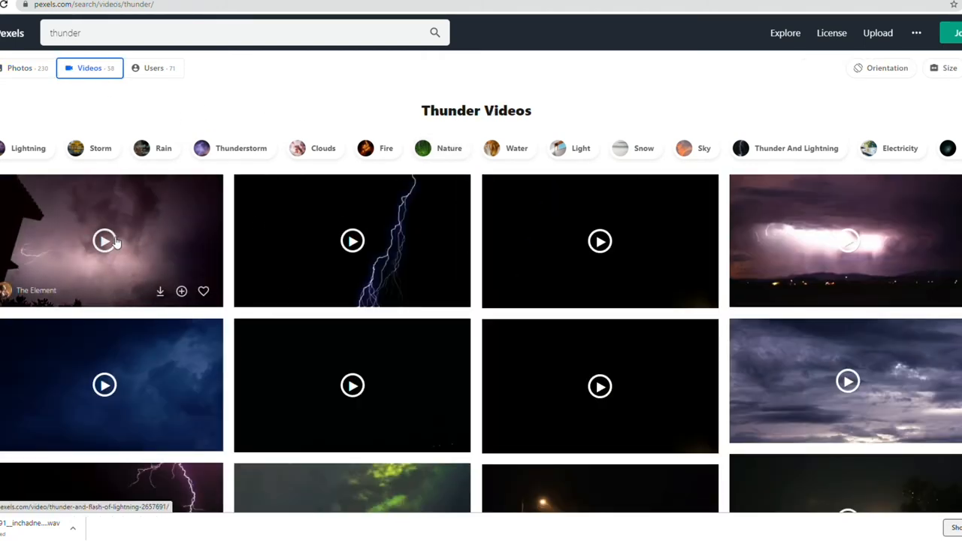
Step: Download The Element's thunder-and-lightning MP4 from Pexels and dismiss the thank-you popup
{"action": "left_click", "coordinate": [111, 241]}
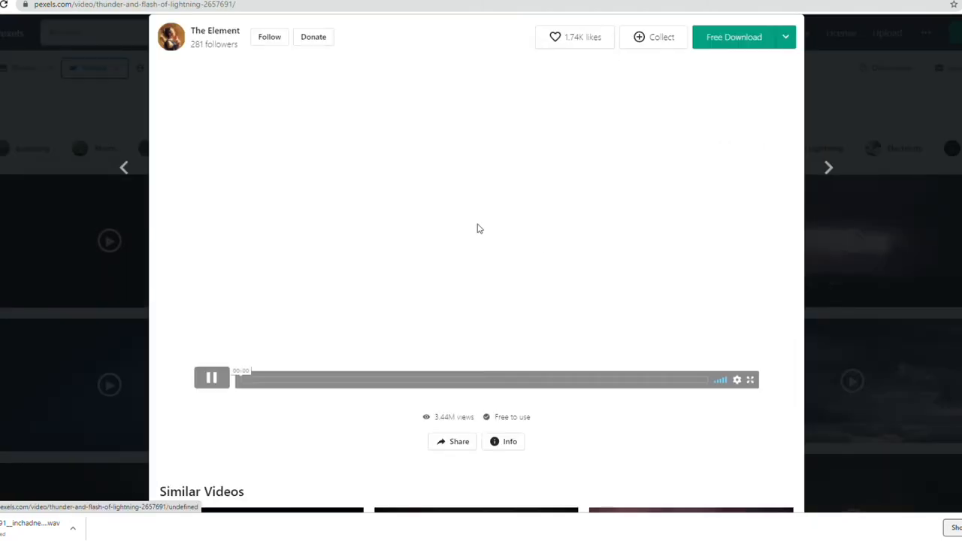
{"action": "left_click", "coordinate": [212, 378]}
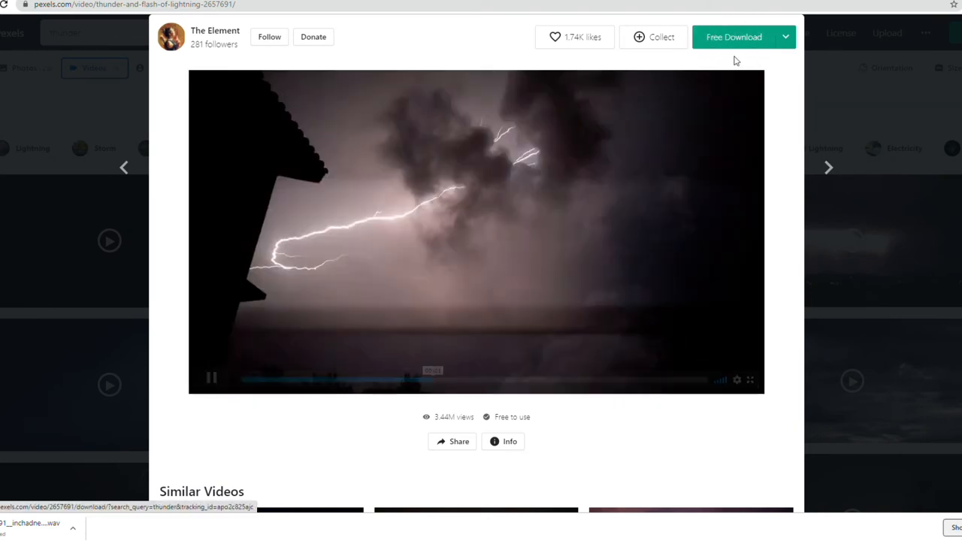
{"action": "left_click", "coordinate": [733, 37]}
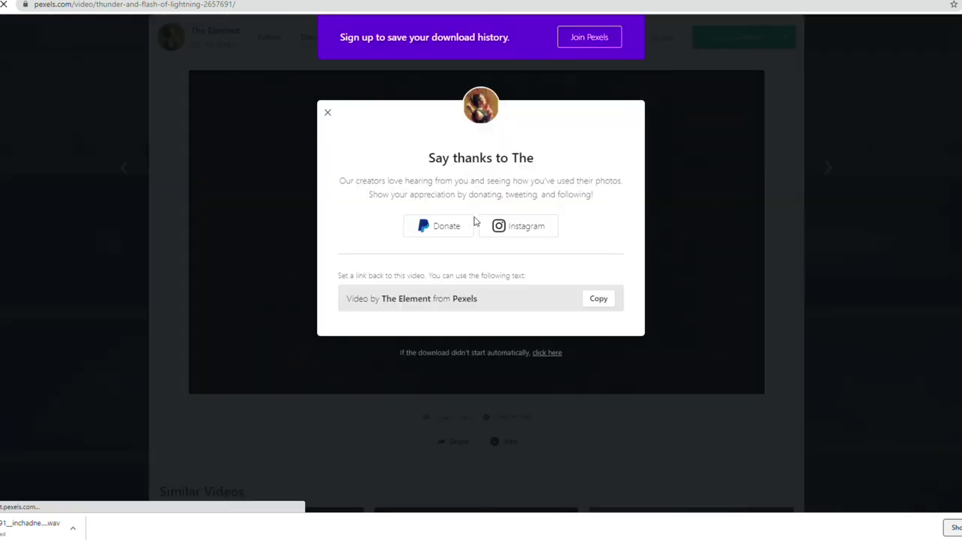
{"action": "left_click", "coordinate": [328, 112]}
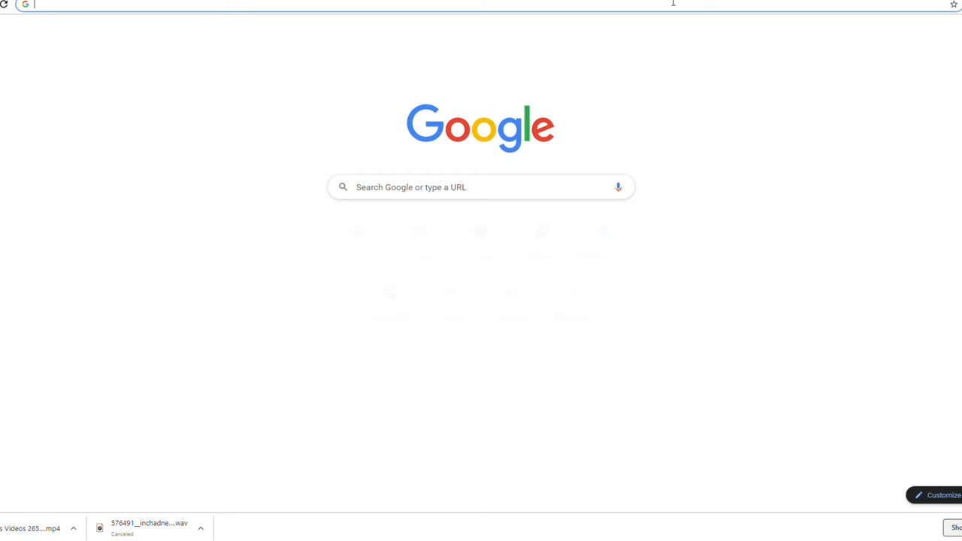
{"action": "type", "text": "www.pexels.com"}
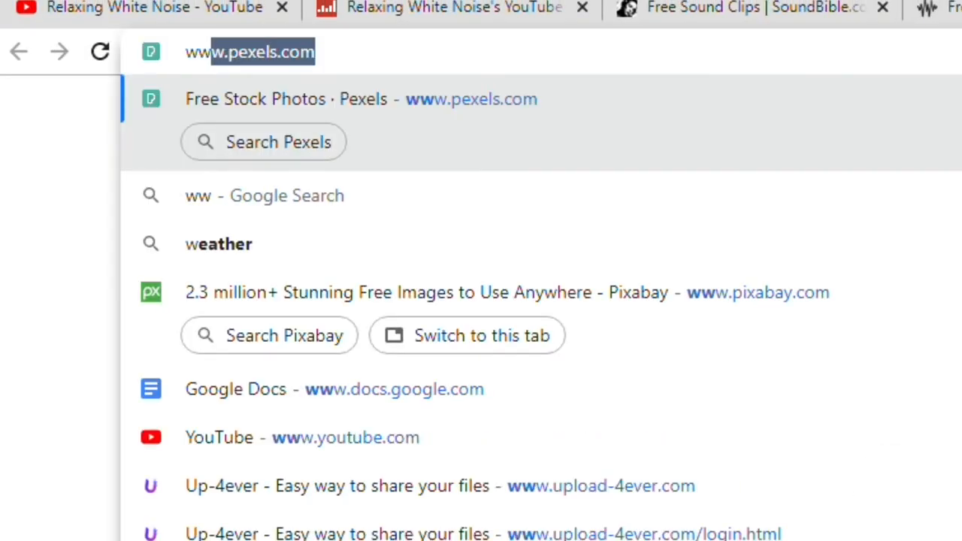
{"action": "type", "text": "www.openshot.org download"}
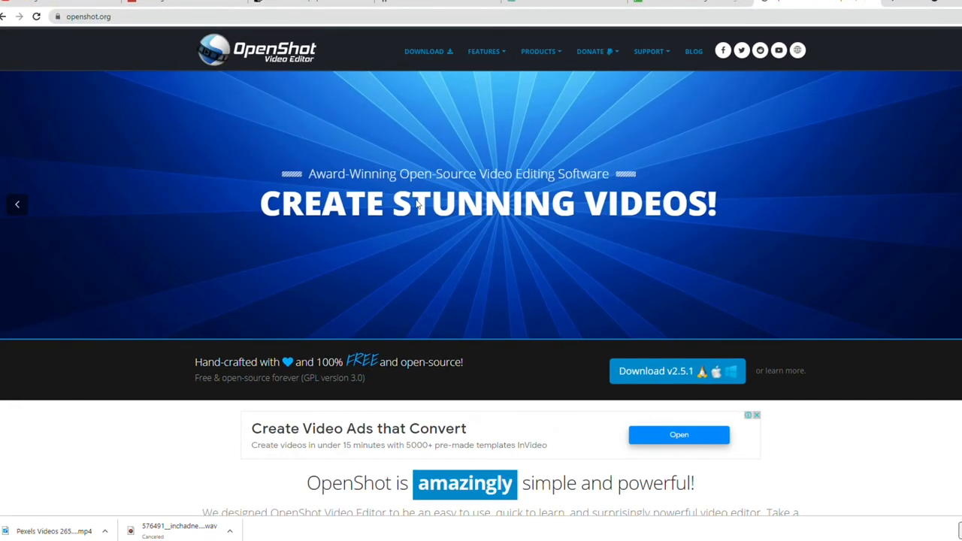
{"action": "scroll", "scroll_direction": "down", "scroll_amount": 3}
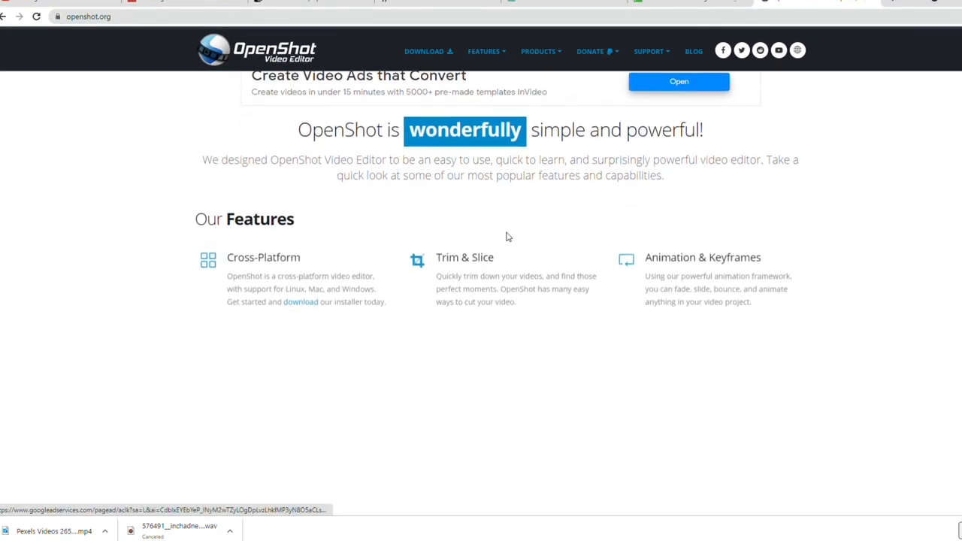
{"action": "scroll", "scroll_direction": "up", "scroll_amount": 3}
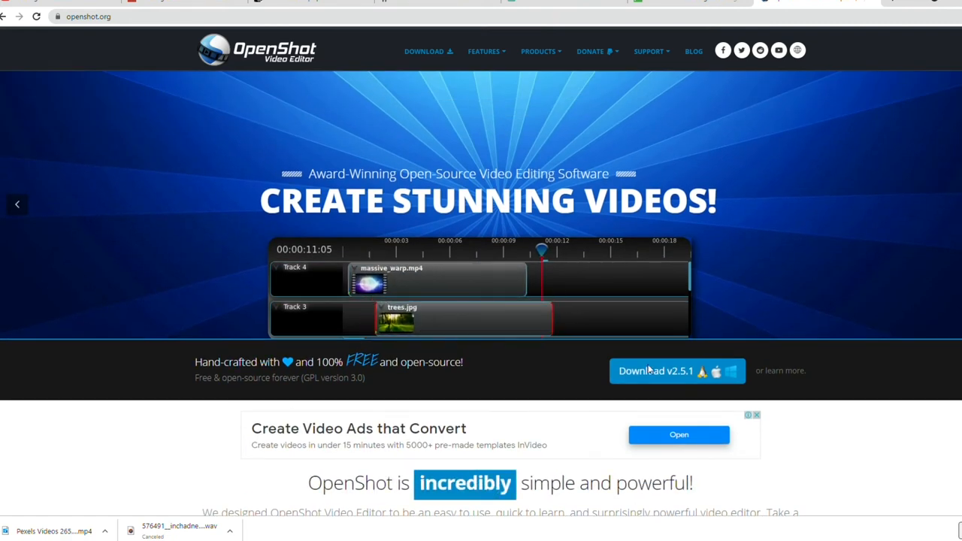
{"action": "key", "text": "ctrl+plus"}
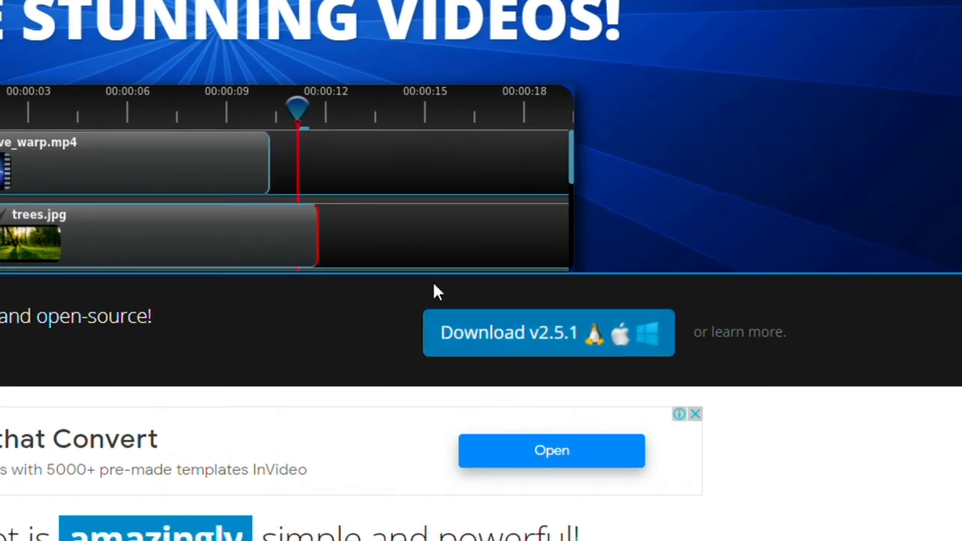
{"action": "left_click", "coordinate": [548, 332]}
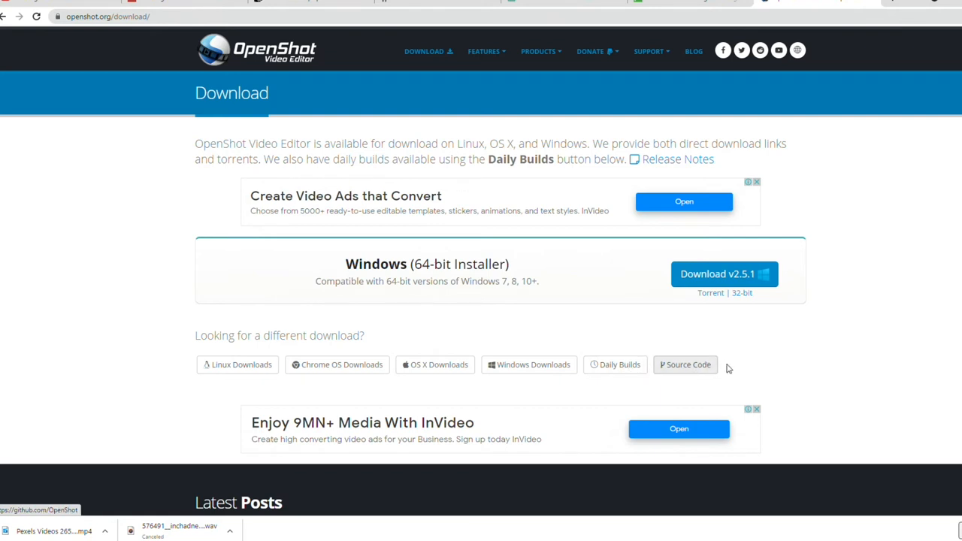
{"action": "mouse_move", "coordinate": [723, 274]}
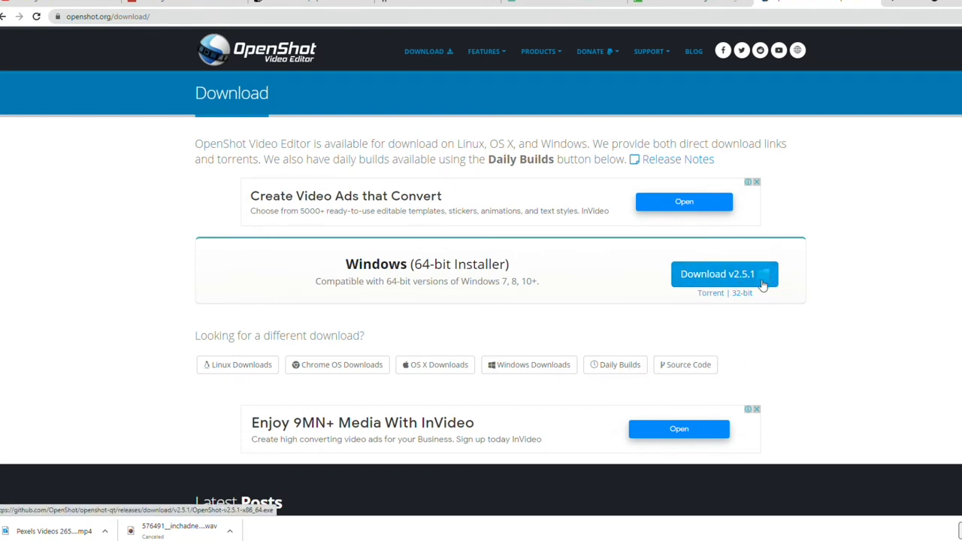
Step: Download the Windows 64-bit installer for OpenShot v2.5.1
{"action": "left_click", "coordinate": [717, 274]}
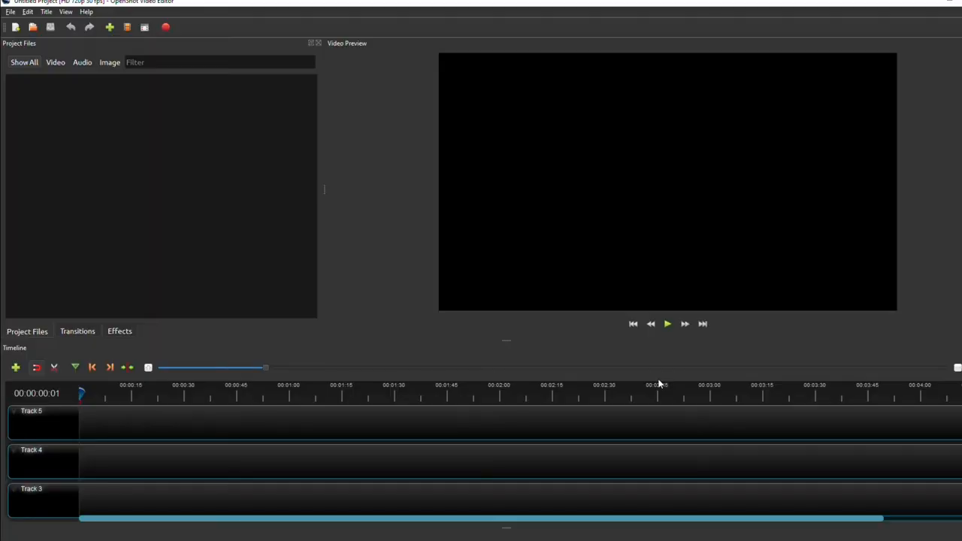
{"action": "mouse_move", "coordinate": [324, 90]}
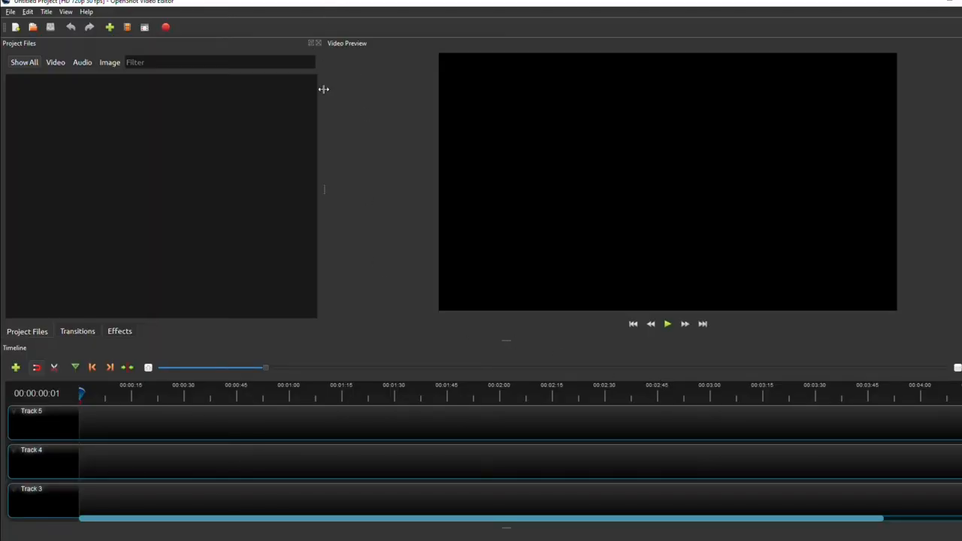
{"action": "mouse_move", "coordinate": [329, 158]}
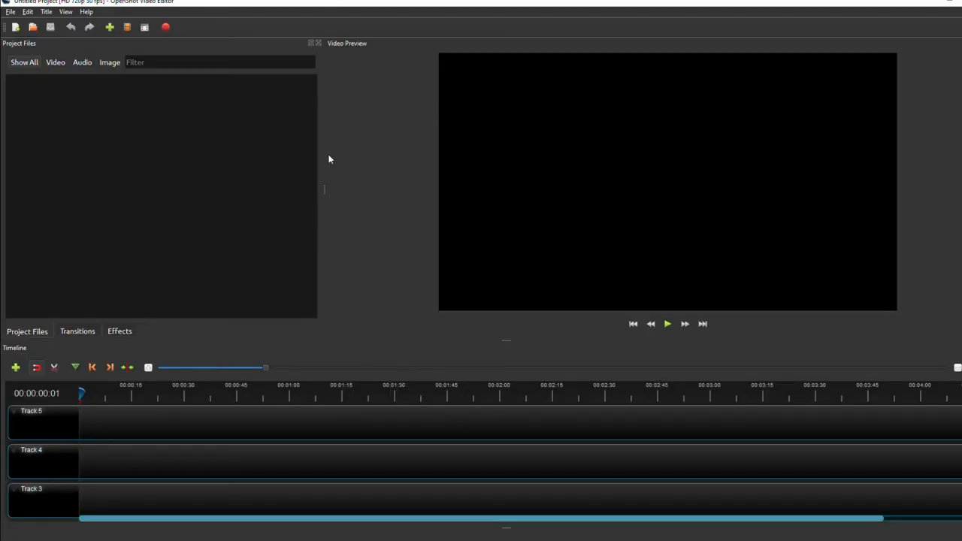
{"action": "mouse_move", "coordinate": [306, 161]}
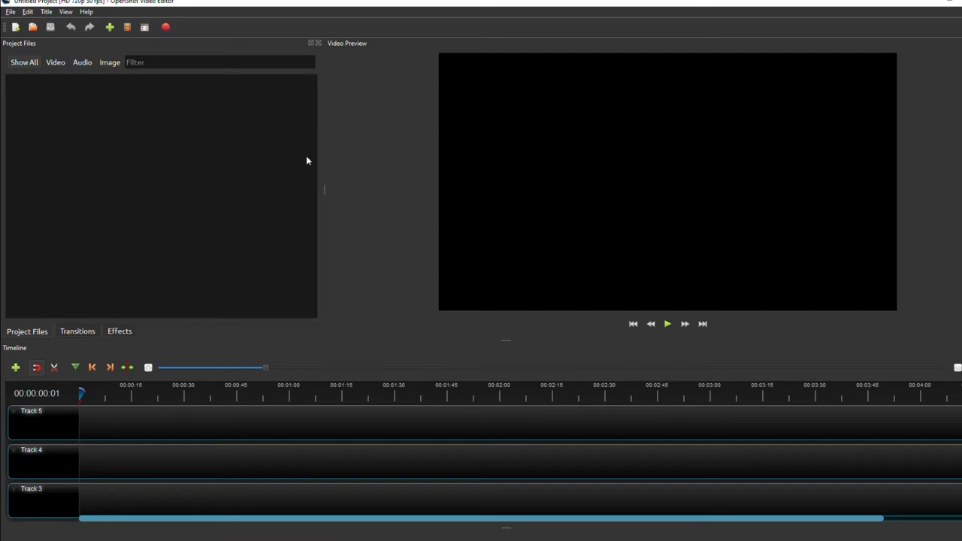
{"action": "mouse_move", "coordinate": [630, 482]}
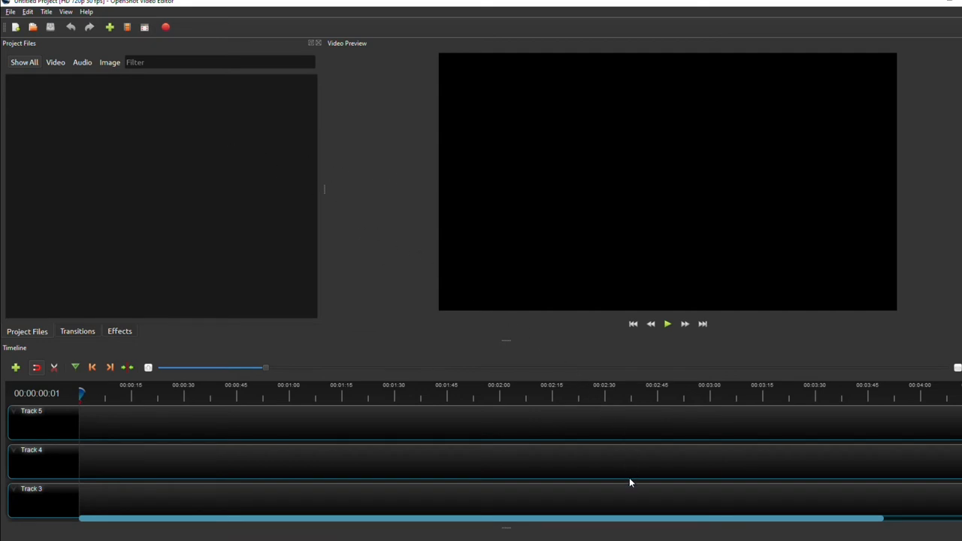
{"action": "mouse_move", "coordinate": [643, 416]}
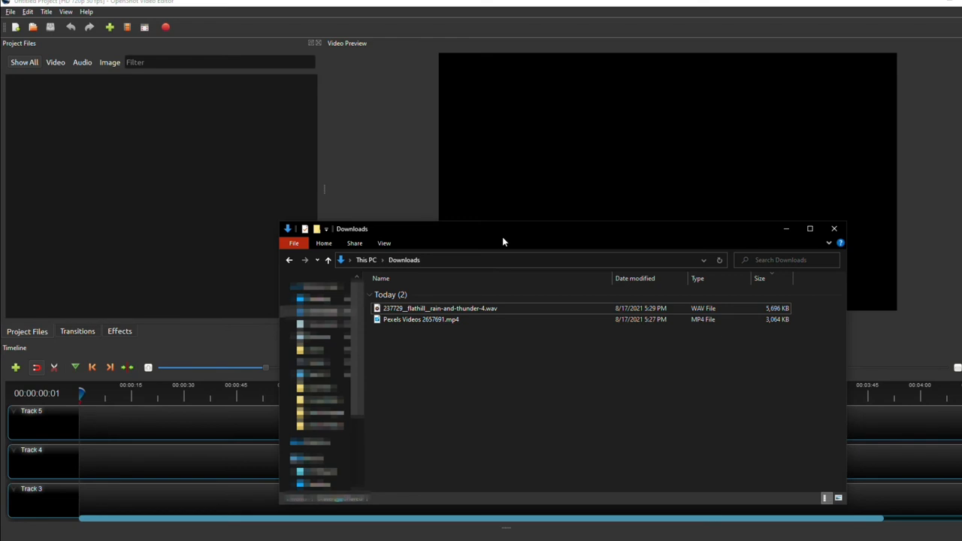
Step: Import the downloaded thunder WAV and Pexels MP4 into OpenShot's project files
{"action": "left_click", "coordinate": [440, 308]}
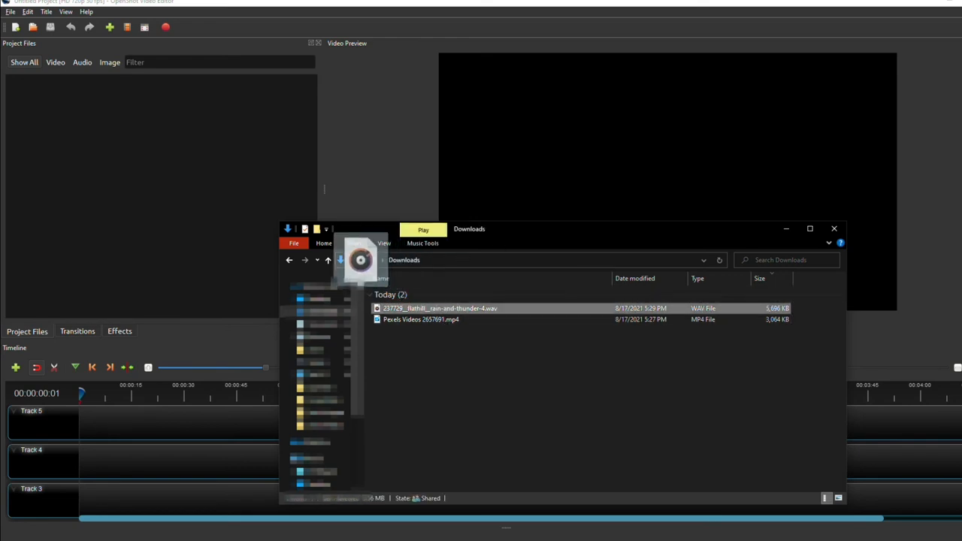
{"action": "left_click_drag", "start_coordinate": [361, 260], "coordinate": [139, 168]}
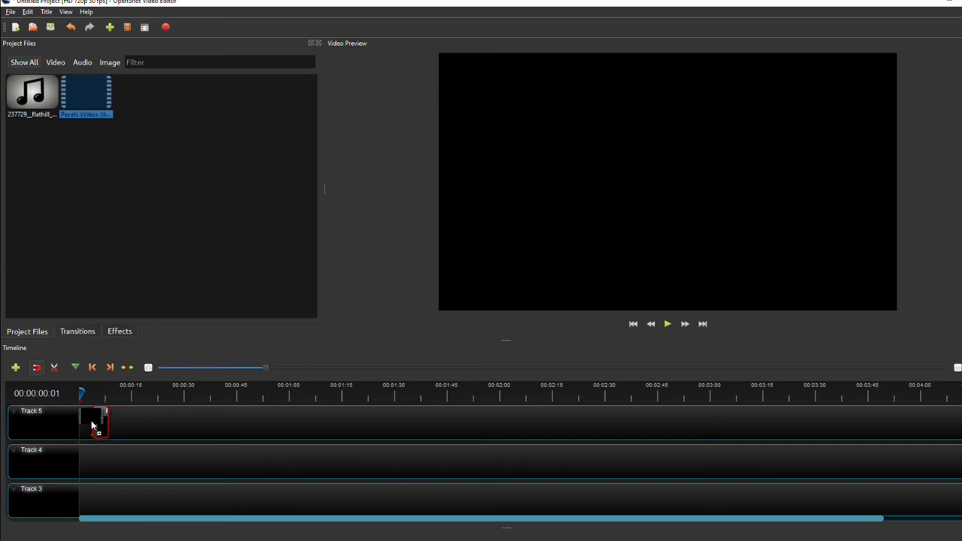
Step: Place the rain-and-thunder audio at the start of Track 4
{"action": "left_click", "coordinate": [32, 94]}
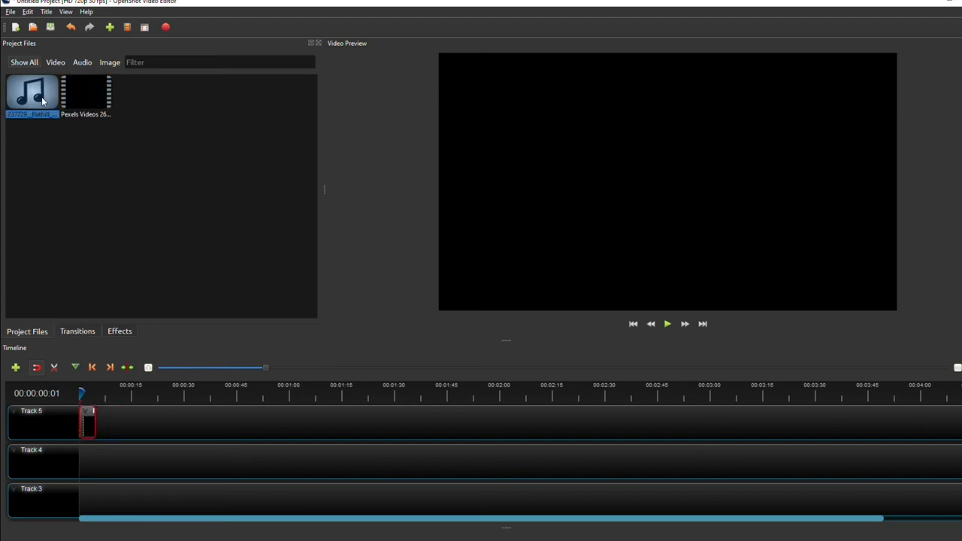
{"action": "left_click_drag", "start_coordinate": [32, 94], "coordinate": [135, 463]}
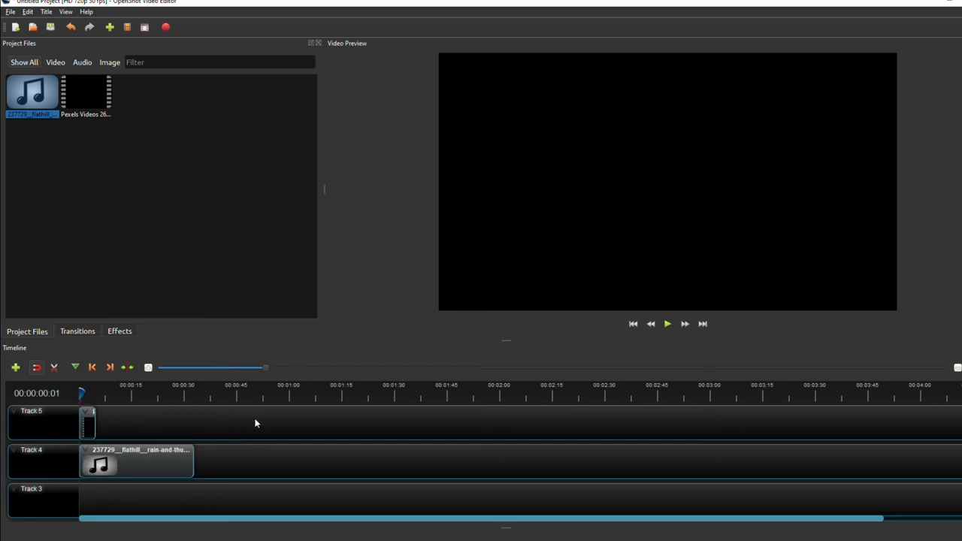
Step: Copy the video and audio clips and paste them end to end
{"action": "left_click", "coordinate": [135, 462]}
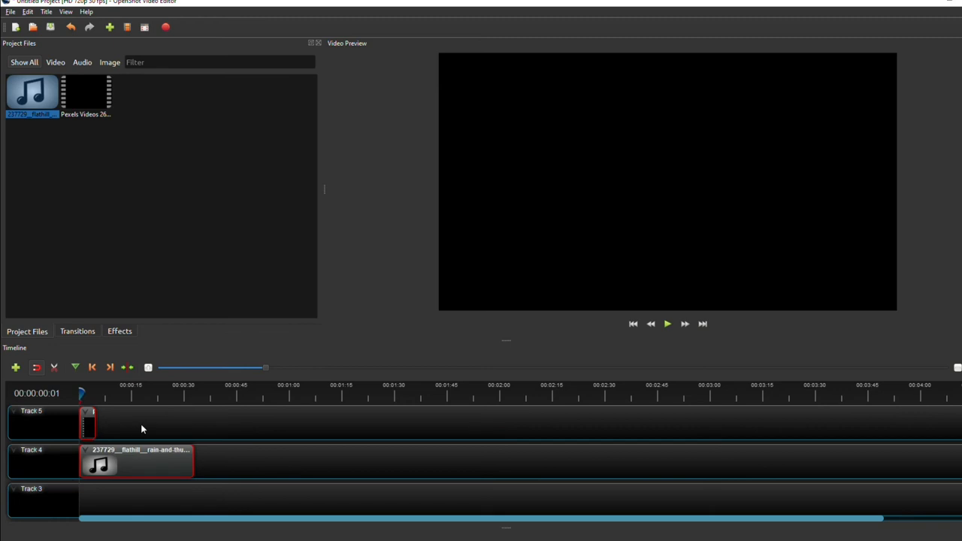
{"action": "key", "text": "ctrl+c"}
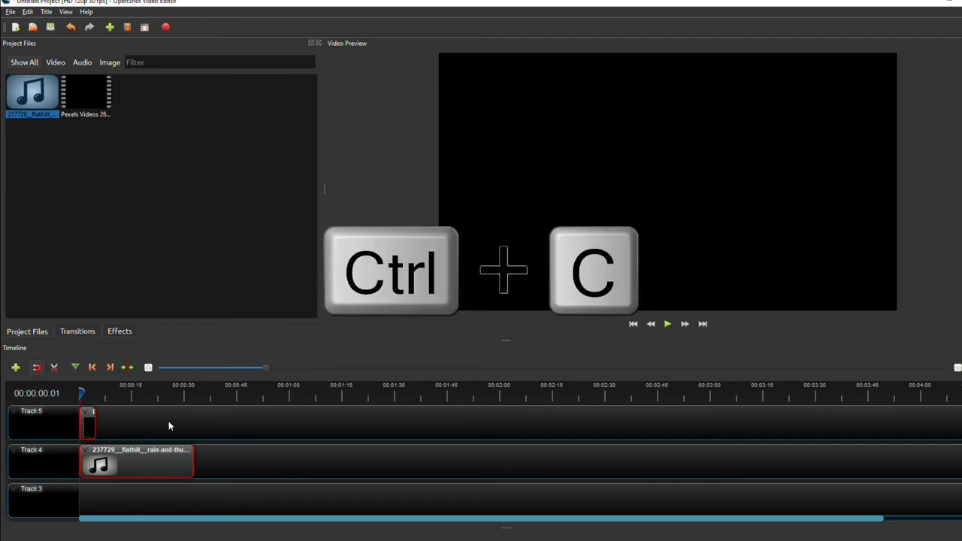
{"action": "mouse_move", "coordinate": [179, 425]}
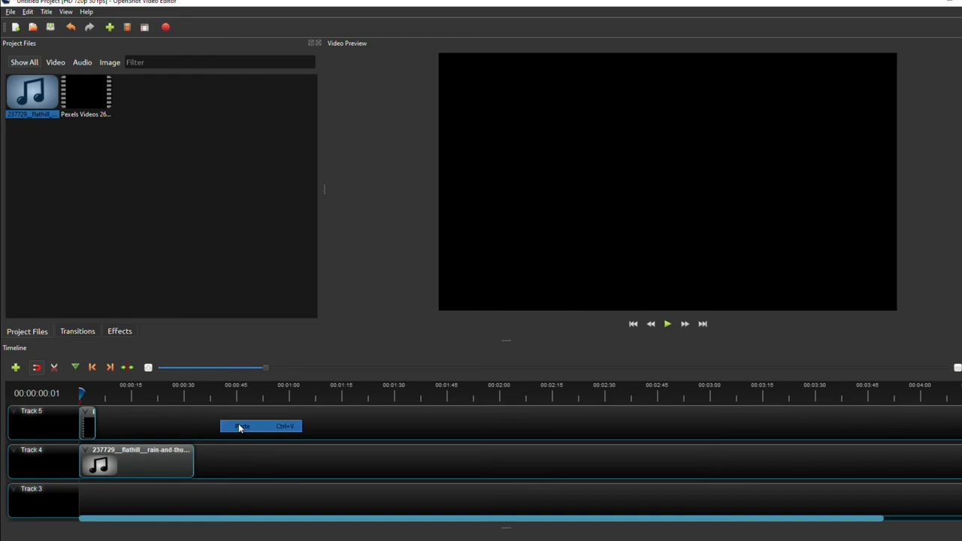
{"action": "left_click", "coordinate": [242, 426]}
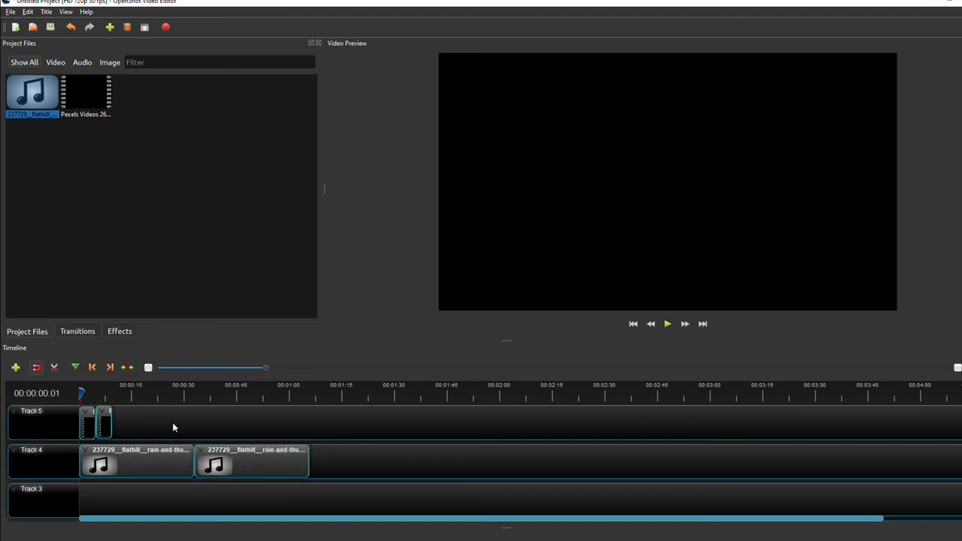
{"action": "mouse_move", "coordinate": [149, 417]}
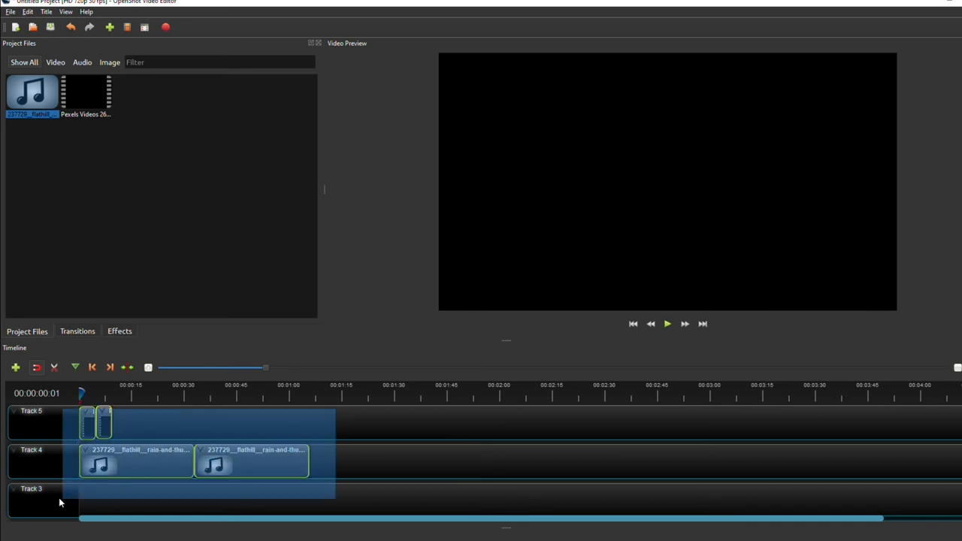
Step: Copy and paste all clips, aligning pasted video beside earlier clips on Track 5
{"action": "key", "text": "ctrl+c"}
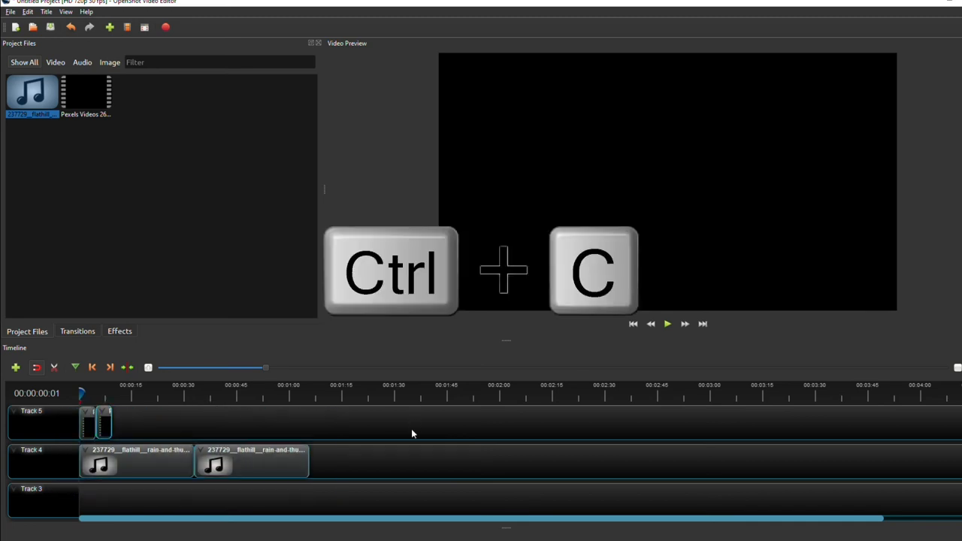
{"action": "key", "text": "ctrl+c"}
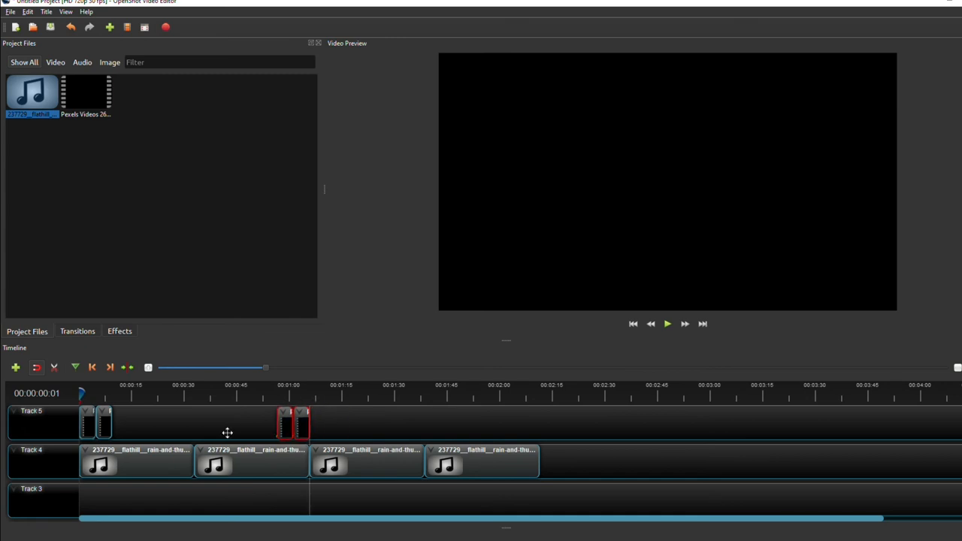
{"action": "left_click_drag", "start_coordinate": [292, 422], "coordinate": [124, 423]}
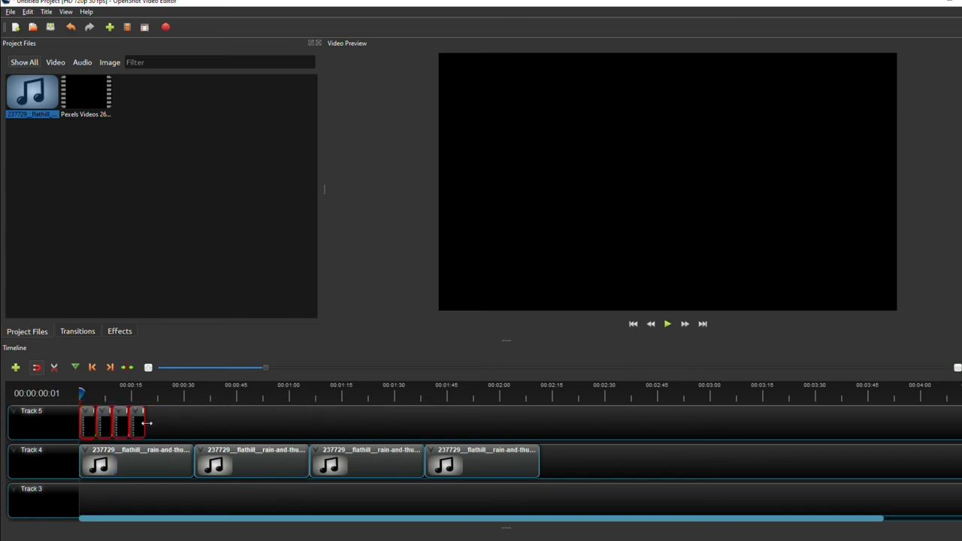